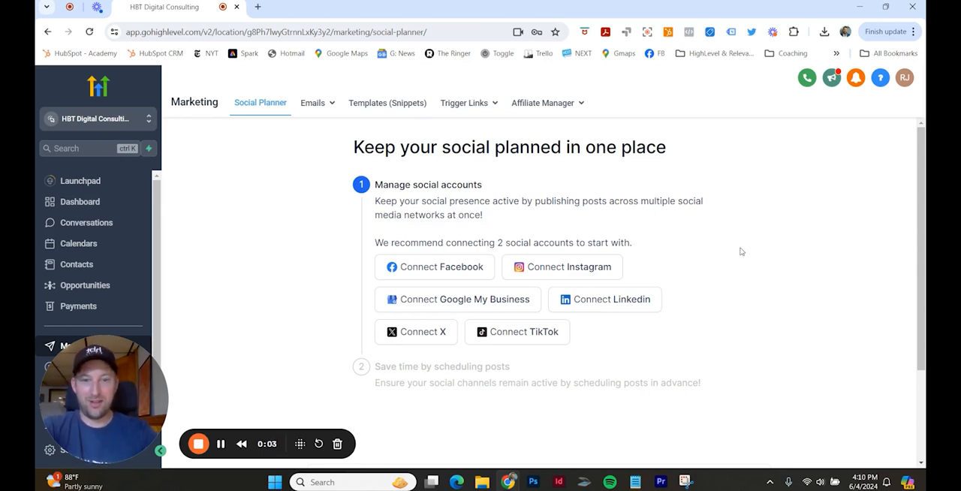
mouse_move(108, 126)
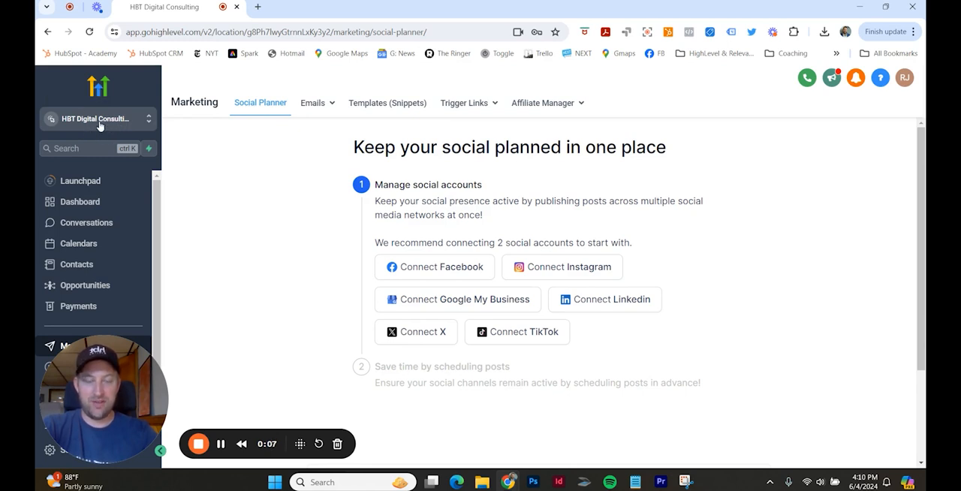
Add the HBT Digital page from the Facebook pages list and dismiss the list.
scroll(down, 3)
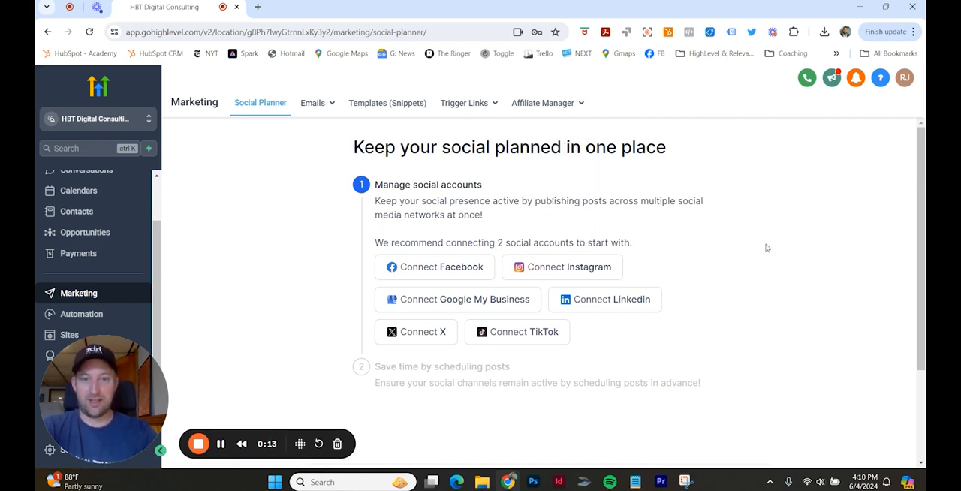
mouse_move(422, 273)
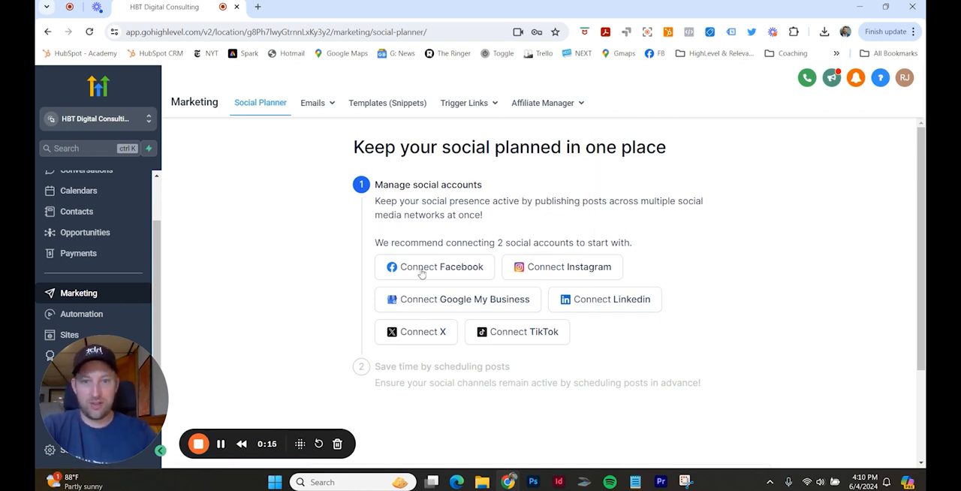
click(436, 268)
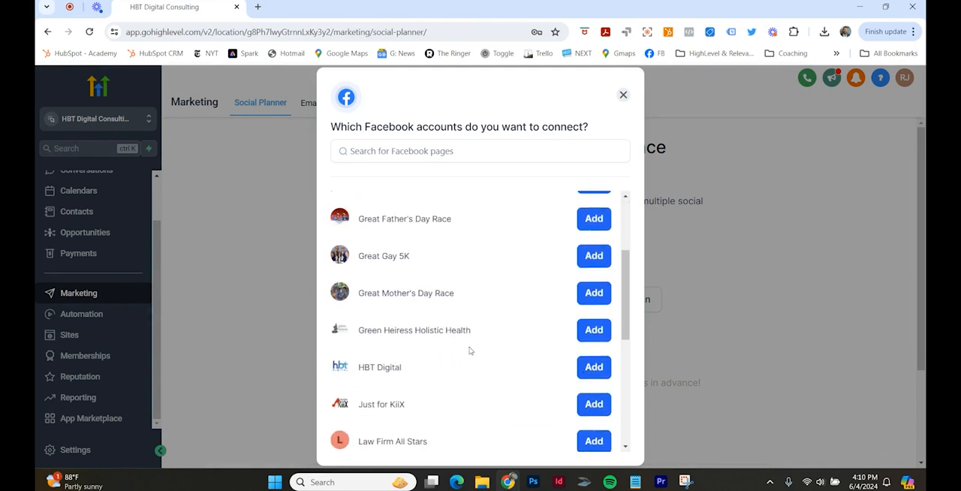
scroll(down, 3)
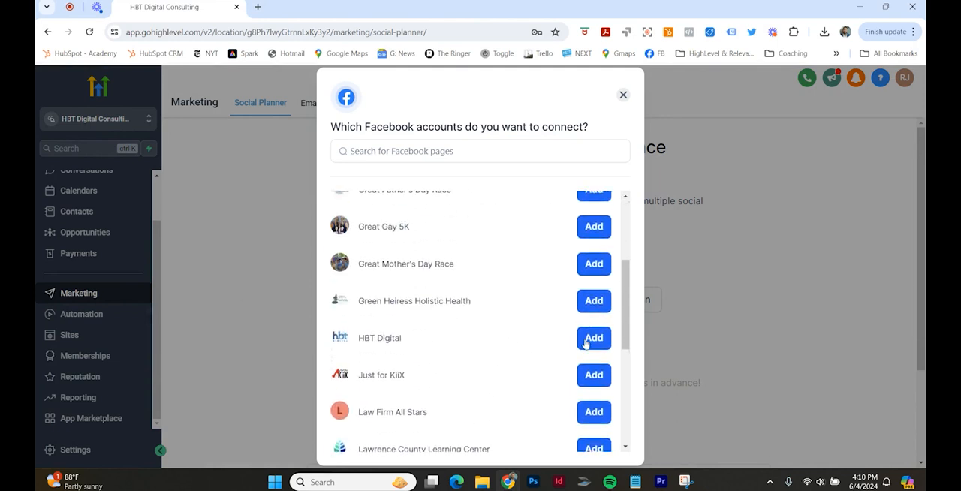
click(594, 338)
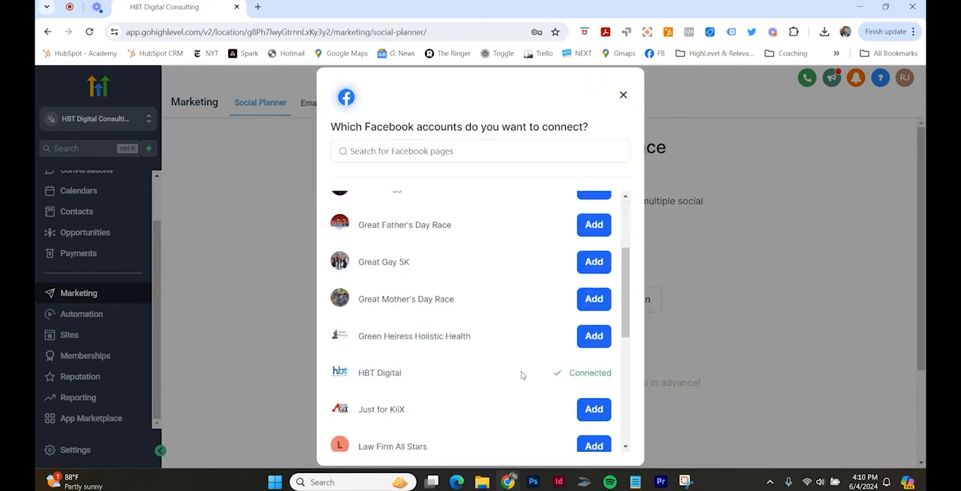
scroll(up, 3)
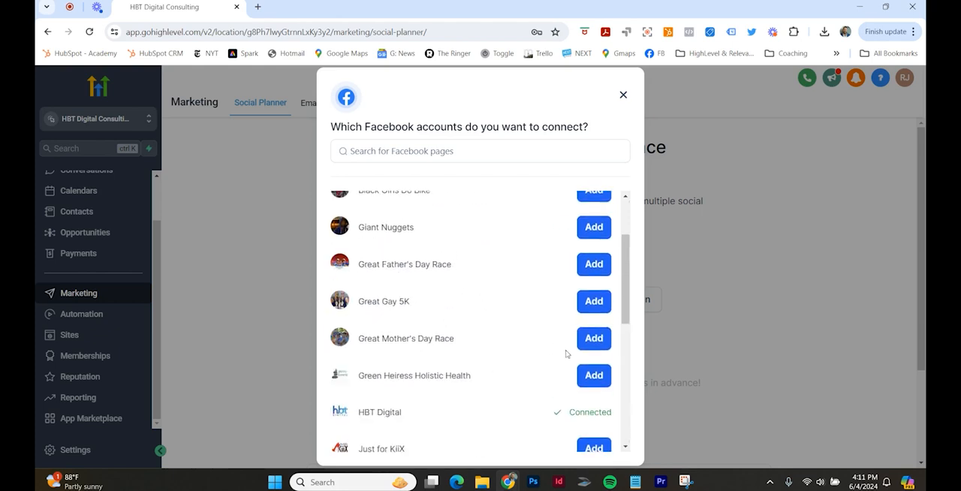
click(622, 93)
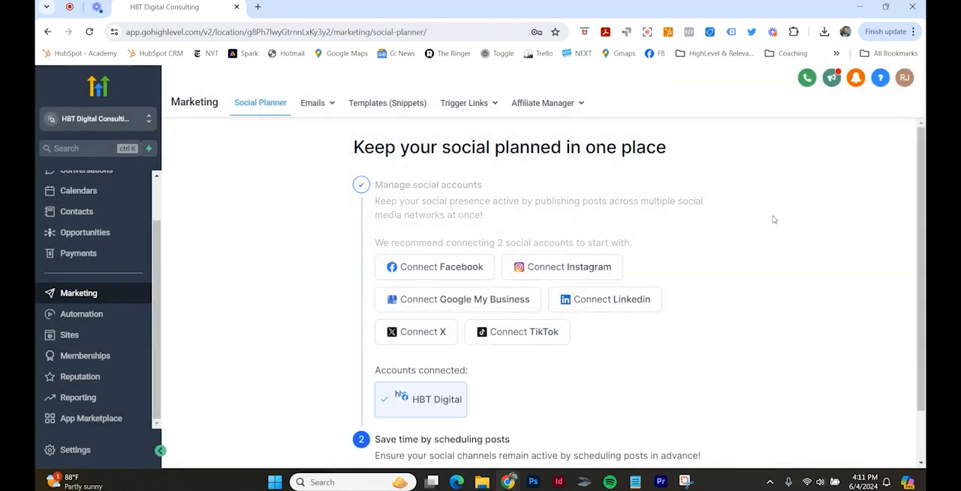
mouse_move(597, 265)
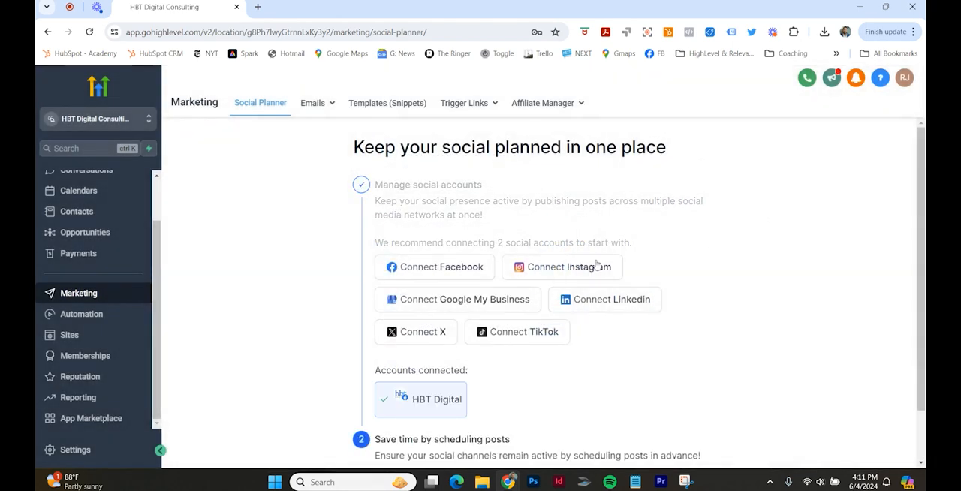
Sign in through Facebook, grant LeadConnector access, and connect the hbtdigitalconsulting Instagram account.
click(562, 268)
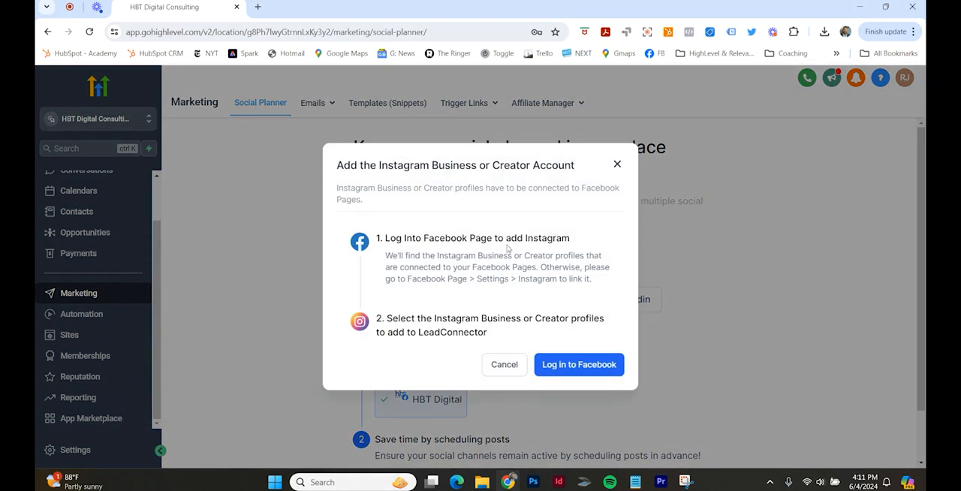
click(579, 363)
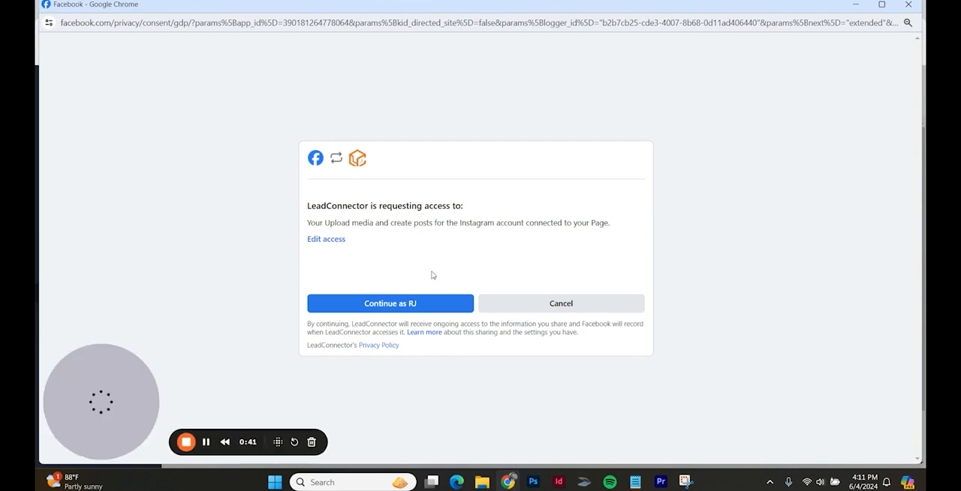
click(390, 303)
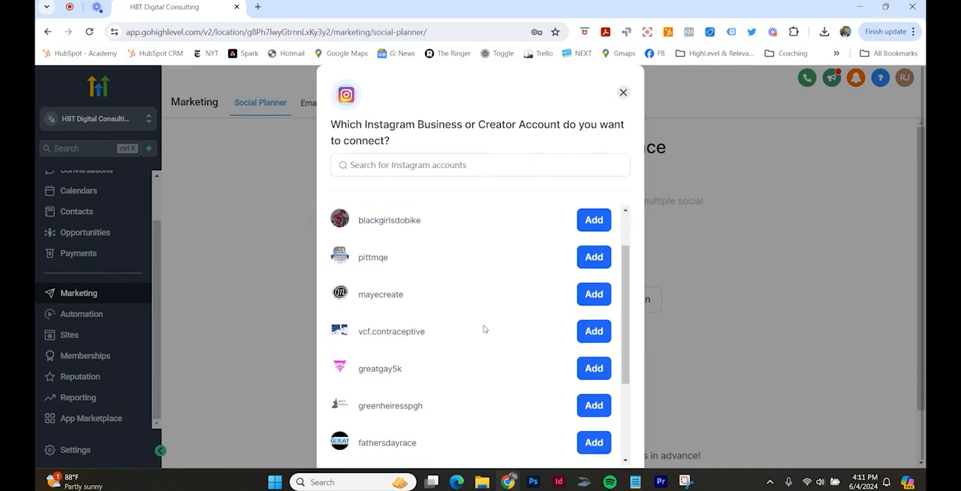
scroll(down, 3)
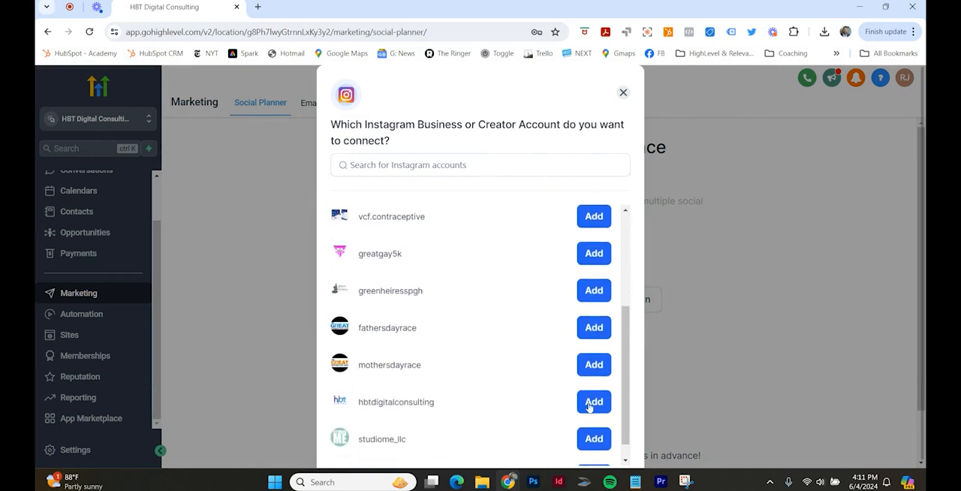
scroll(up, 3)
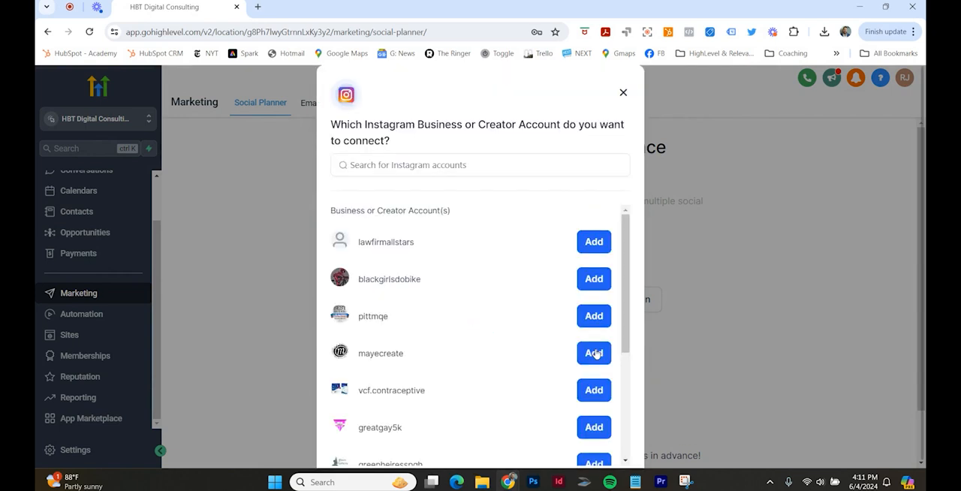
scroll(down, 3)
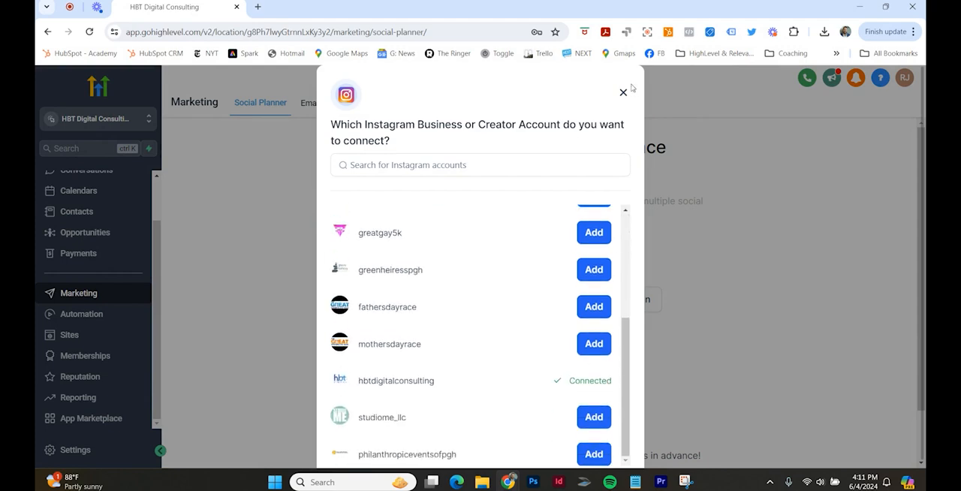
click(623, 91)
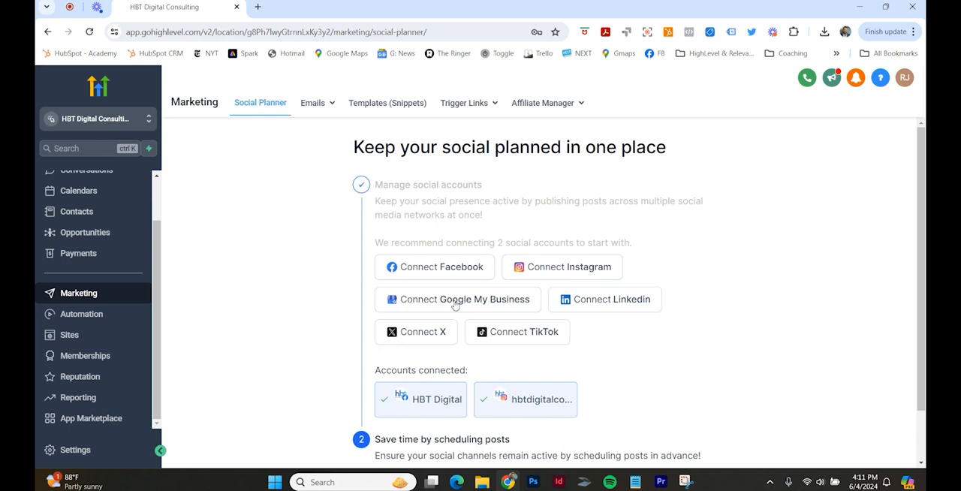
Authorize Lead Connector with Google and add the HBT Digital Consulting business location.
click(457, 299)
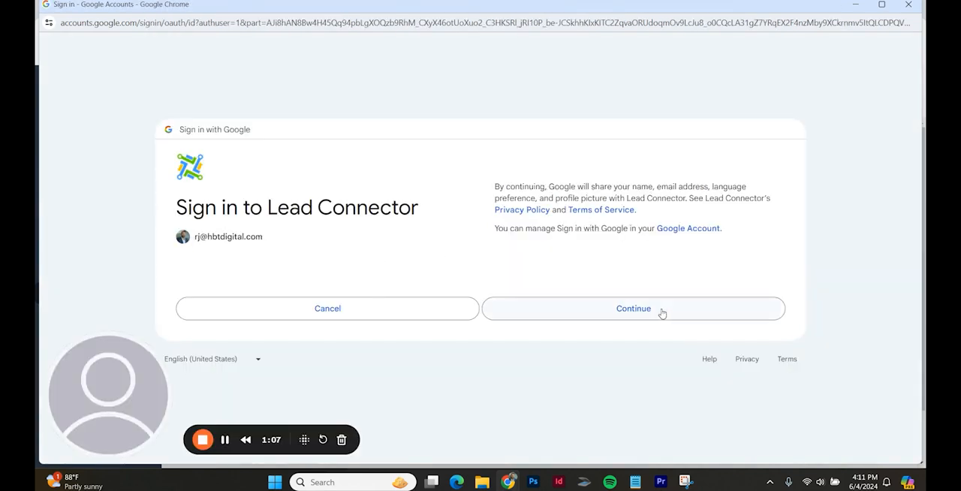
click(634, 308)
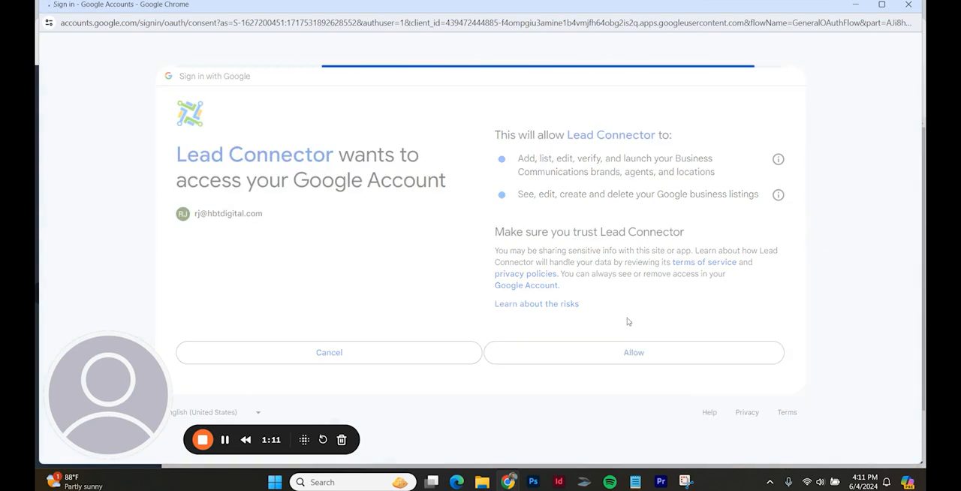
click(634, 351)
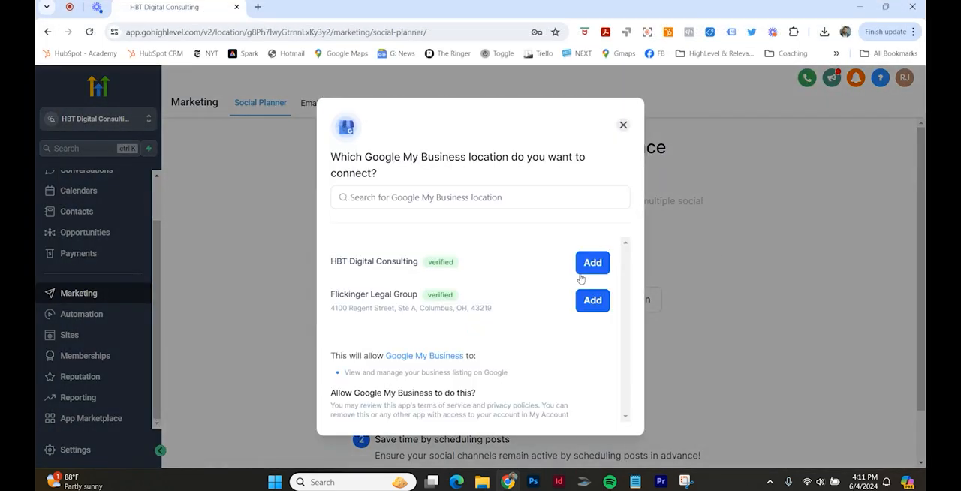
click(592, 261)
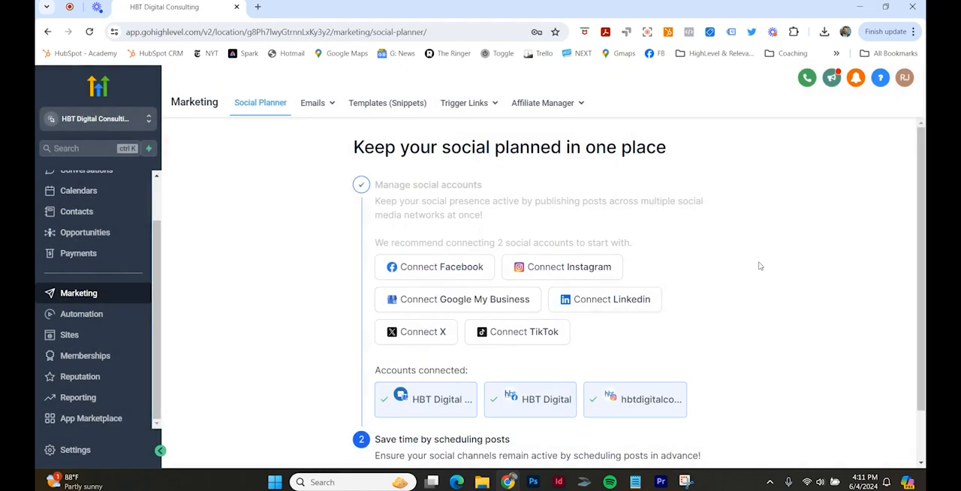
Sign in to LinkedIn, pass the security puzzle, and authorize LeadConnector access.
click(604, 299)
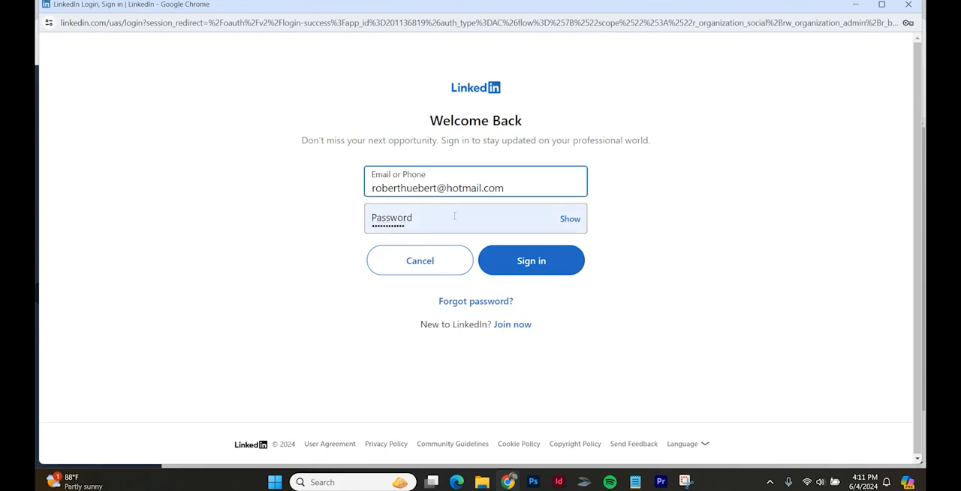
click(532, 262)
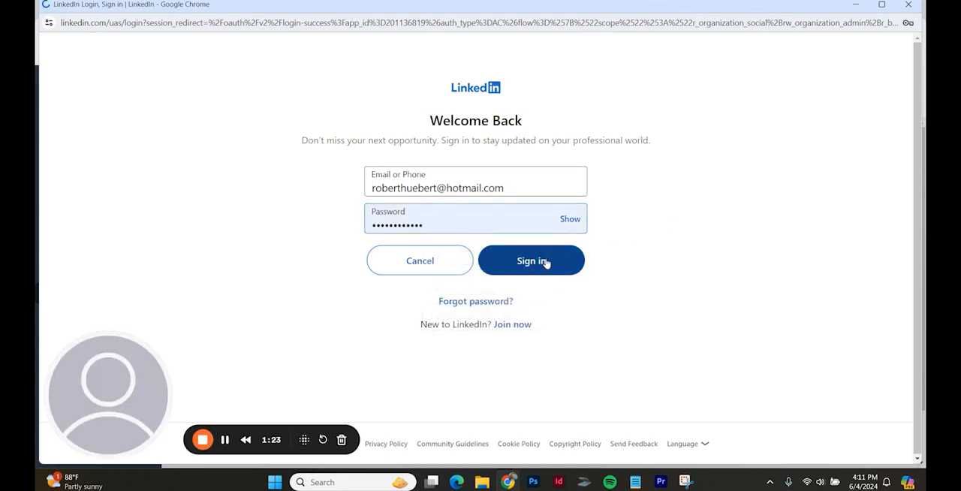
click(531, 261)
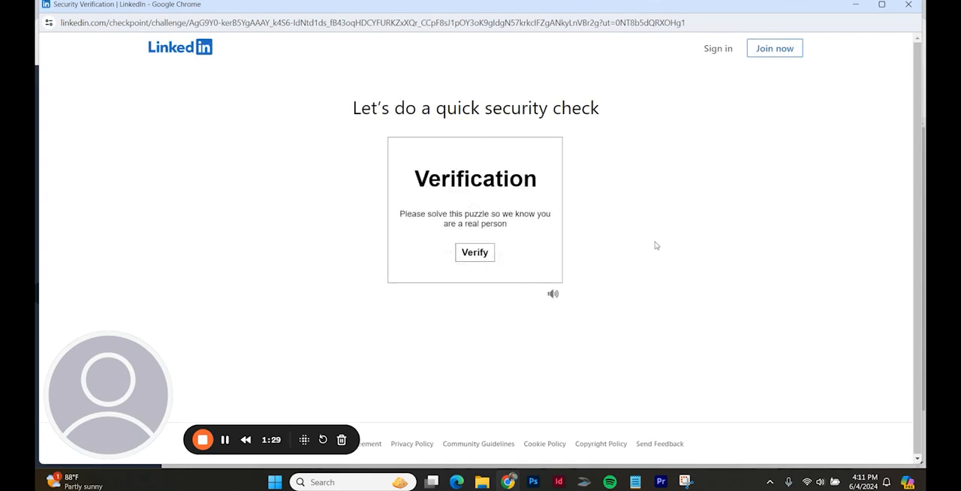
click(474, 252)
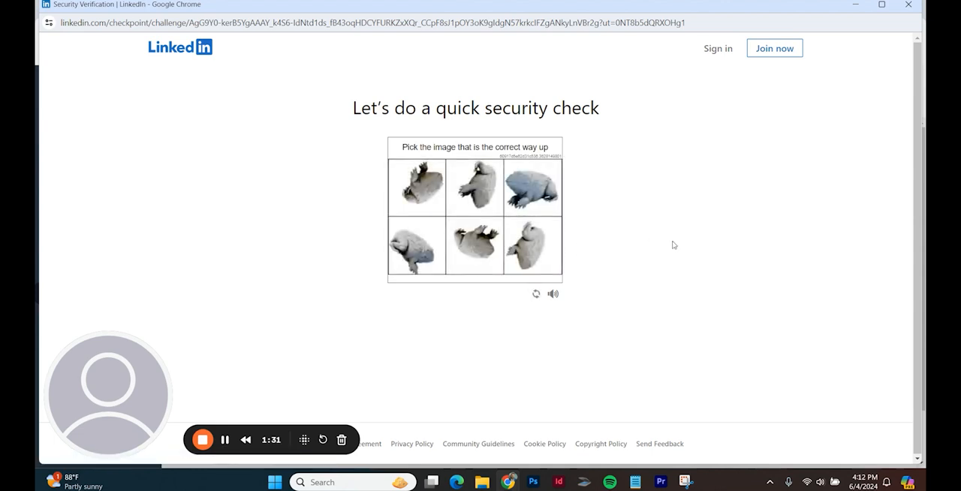
mouse_move(605, 190)
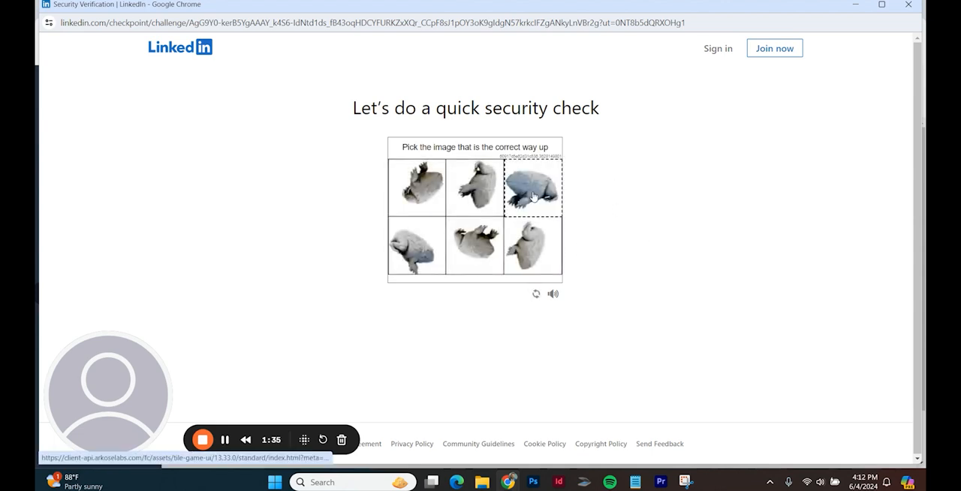
click(531, 187)
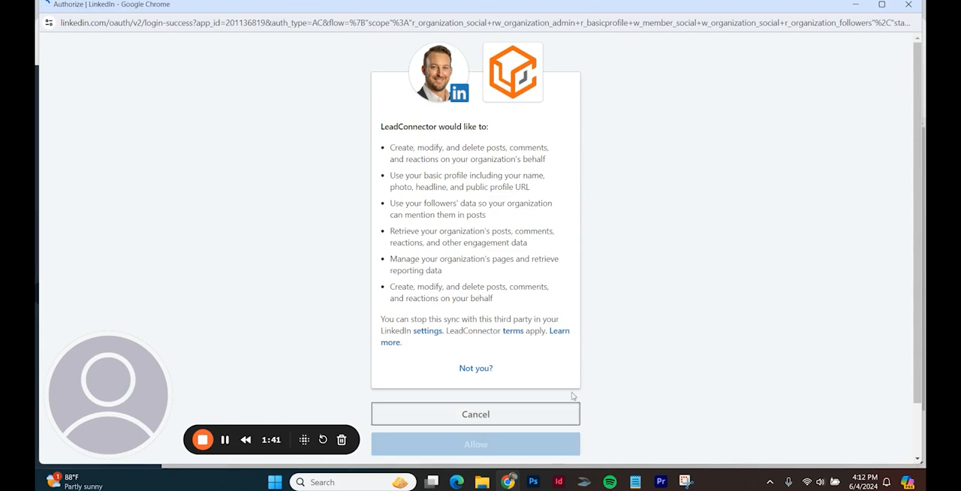
click(475, 445)
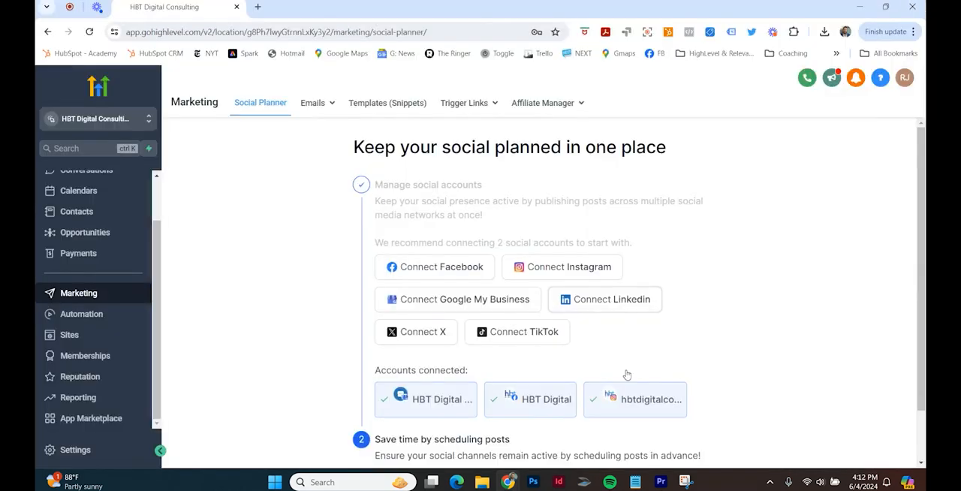
Add the HBT Digital Consulting LinkedIn page and review the connected accounts list.
click(604, 299)
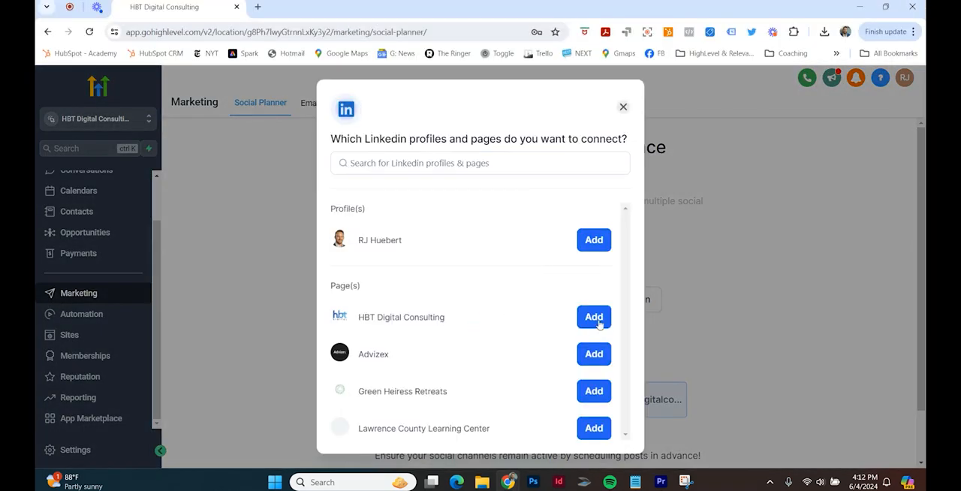
click(594, 317)
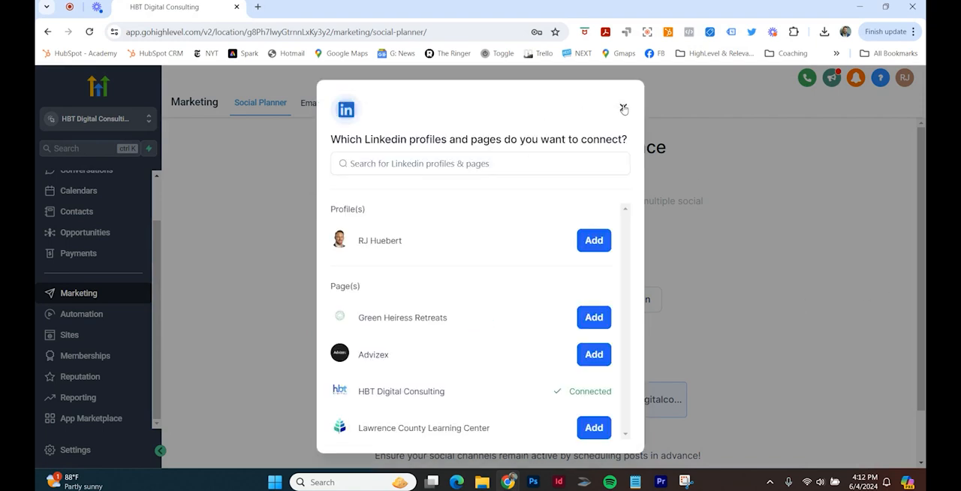
click(623, 108)
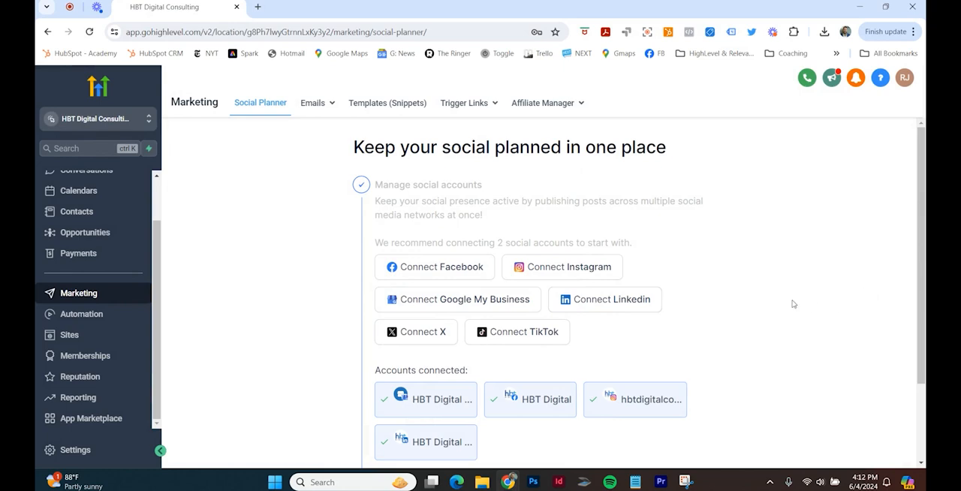
scroll(down, 3)
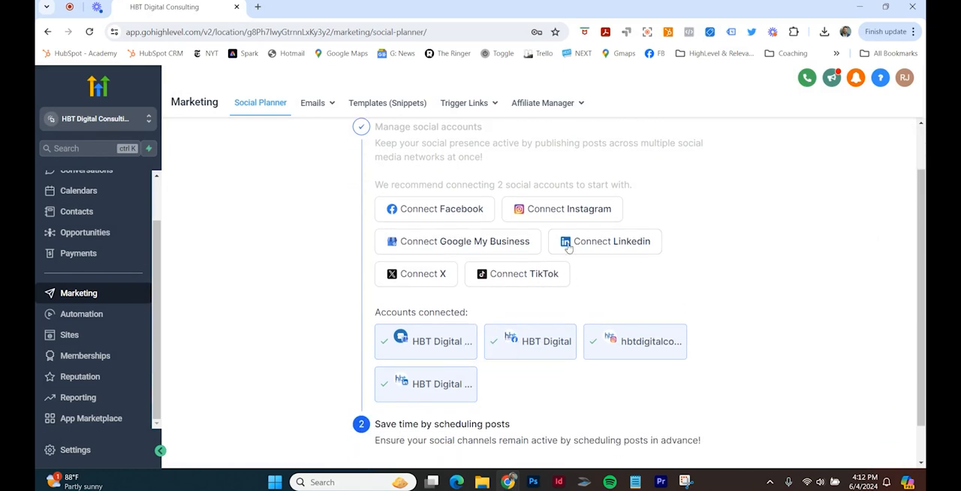
Authorize the connector on X and add RJ Huebert's X profile to the planner.
click(416, 274)
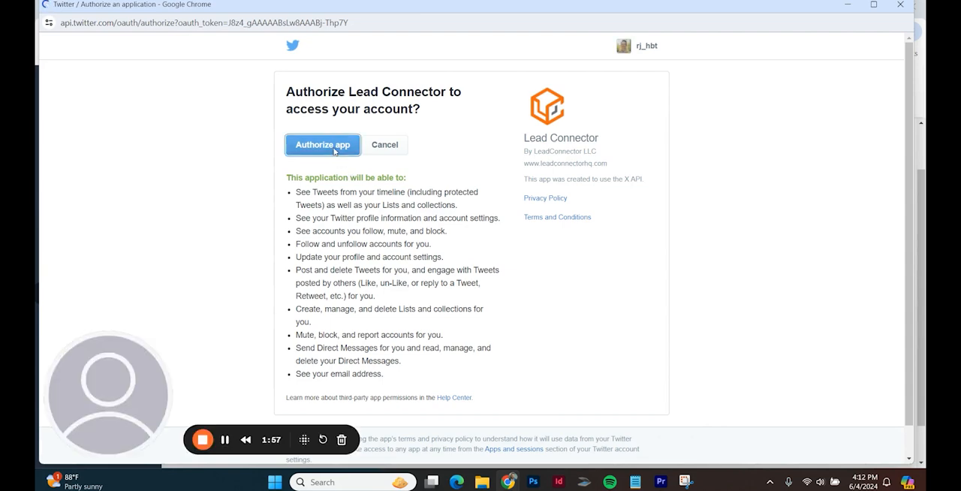
click(322, 144)
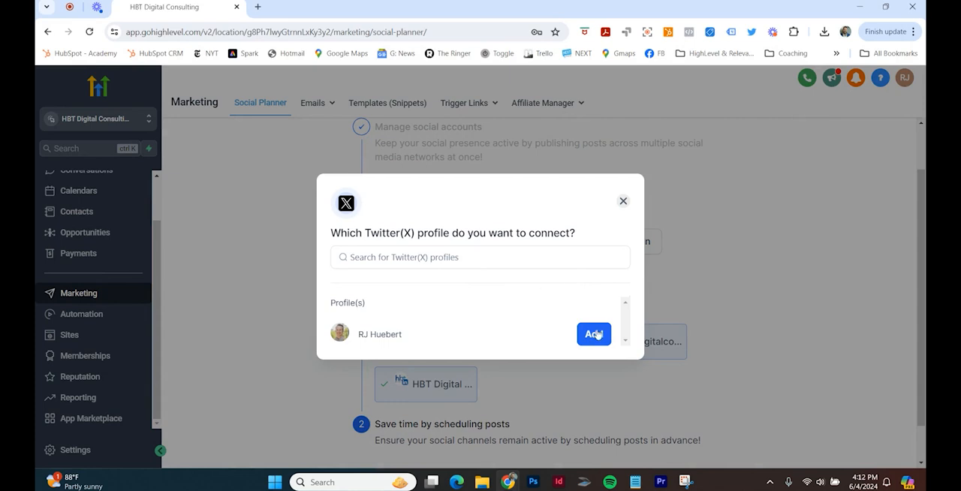
click(594, 333)
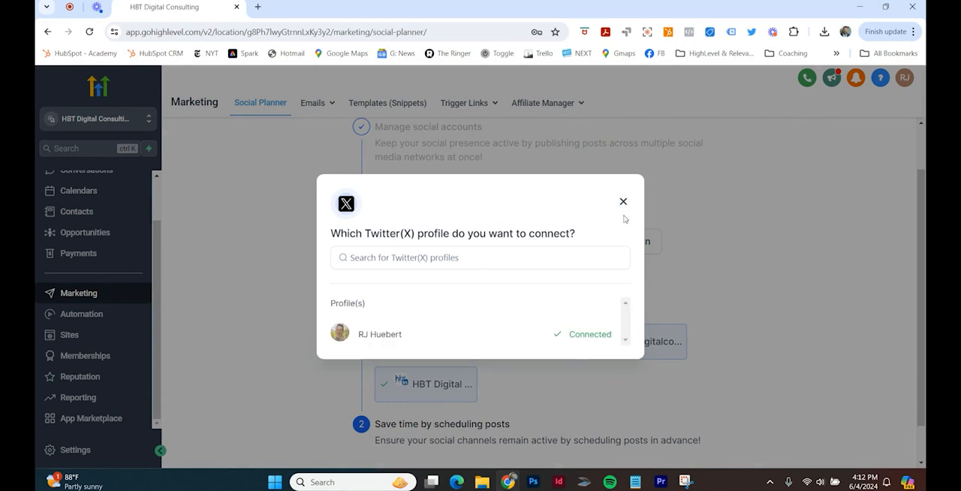
click(622, 202)
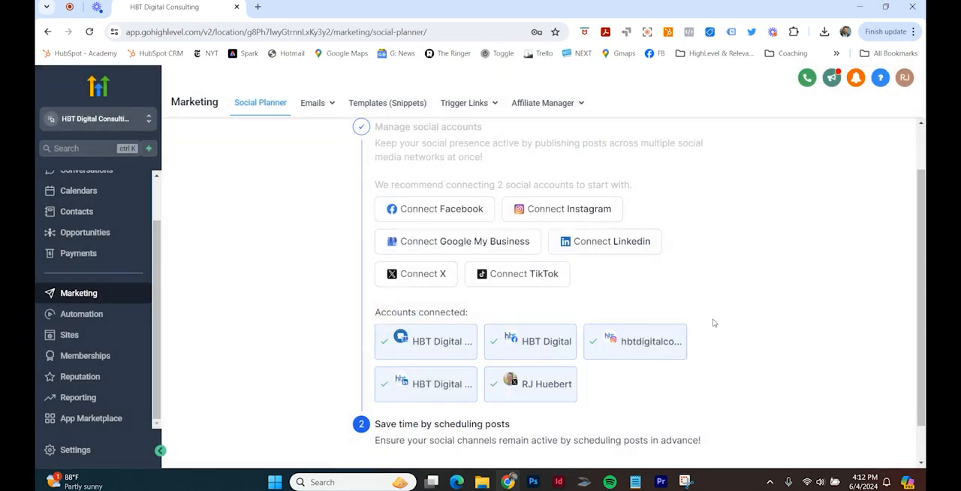
click(517, 273)
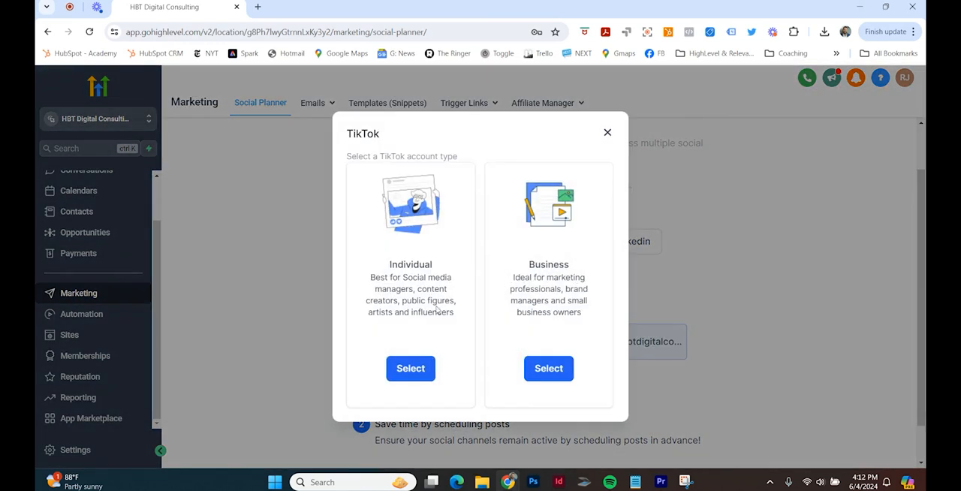
click(410, 368)
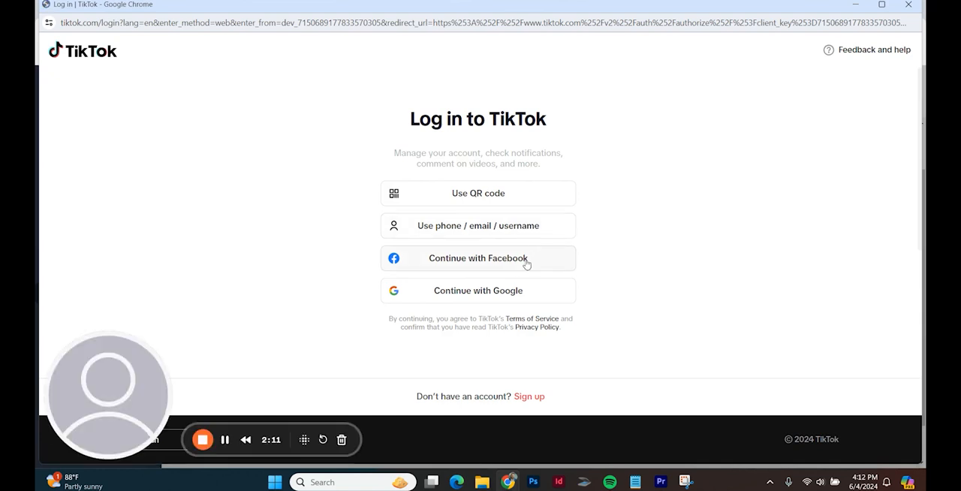
mouse_move(514, 225)
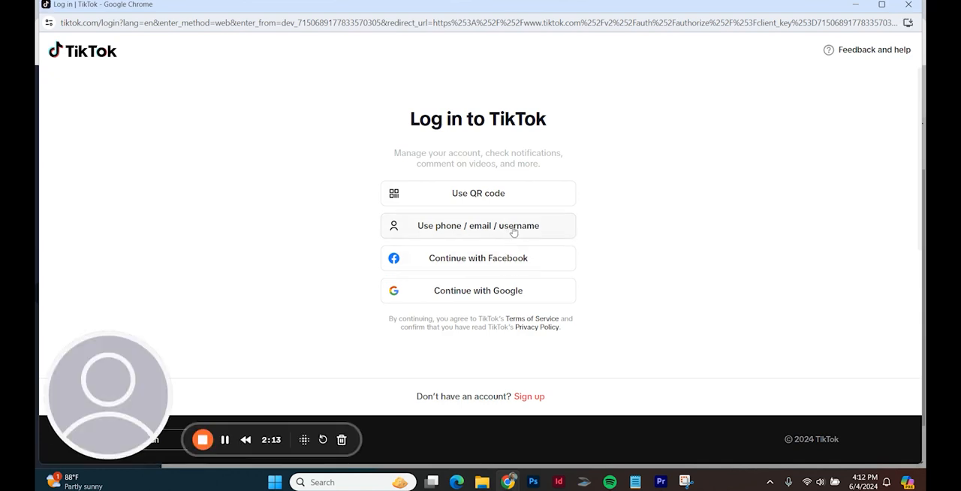
click(478, 226)
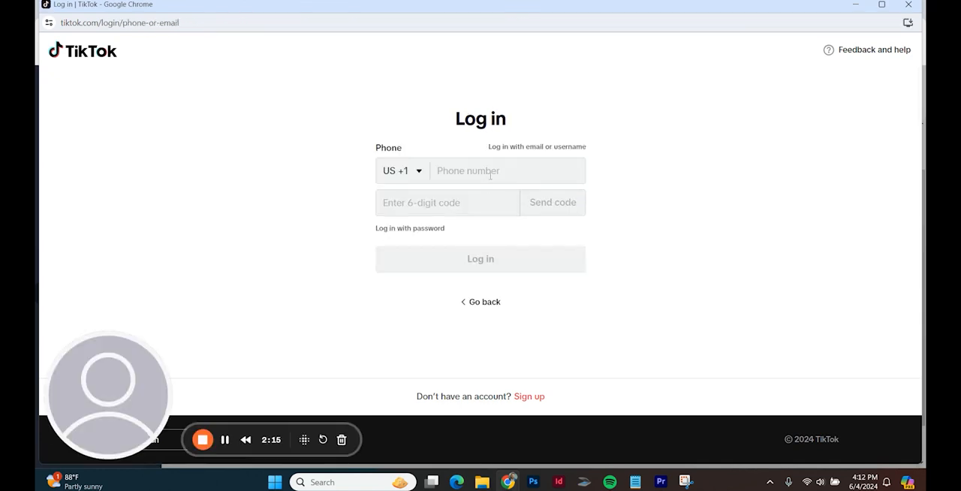
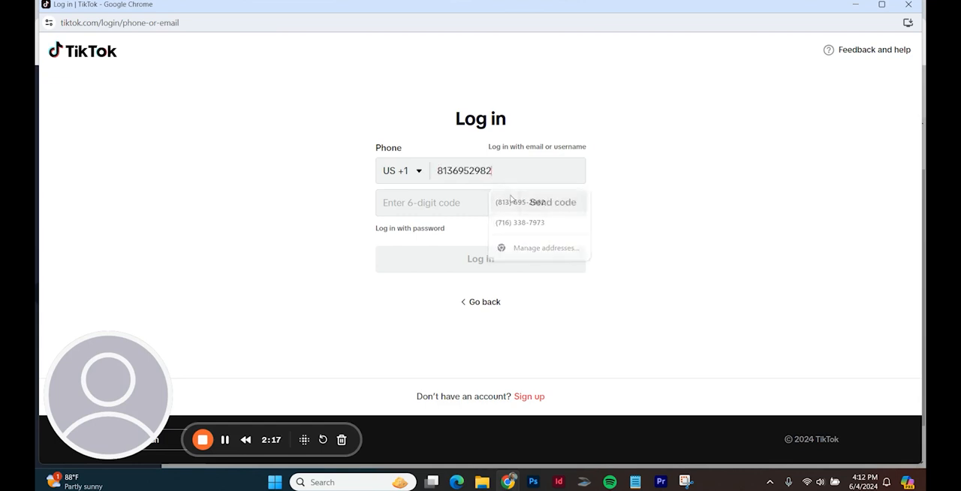
click(553, 202)
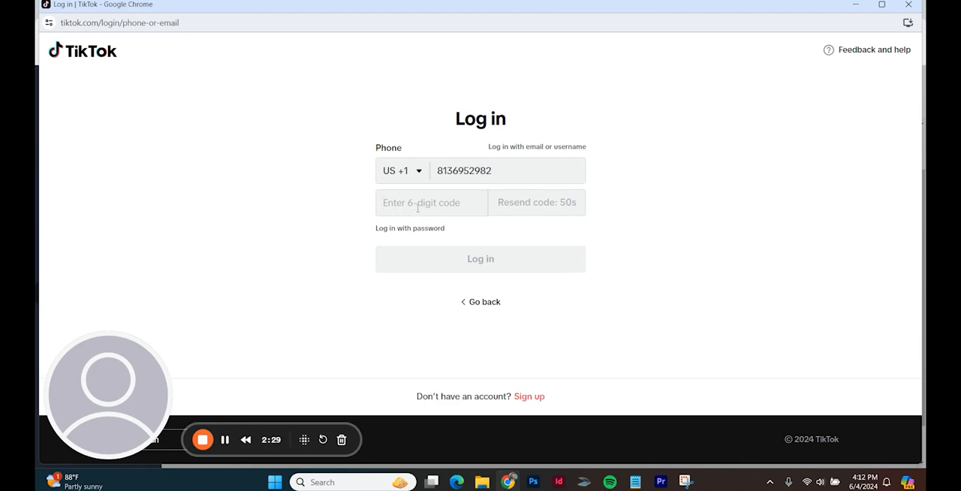
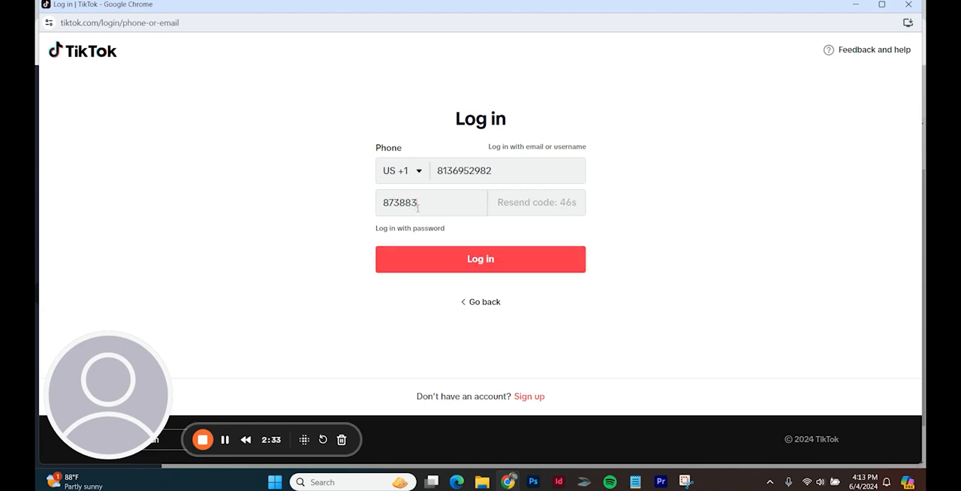
click(481, 259)
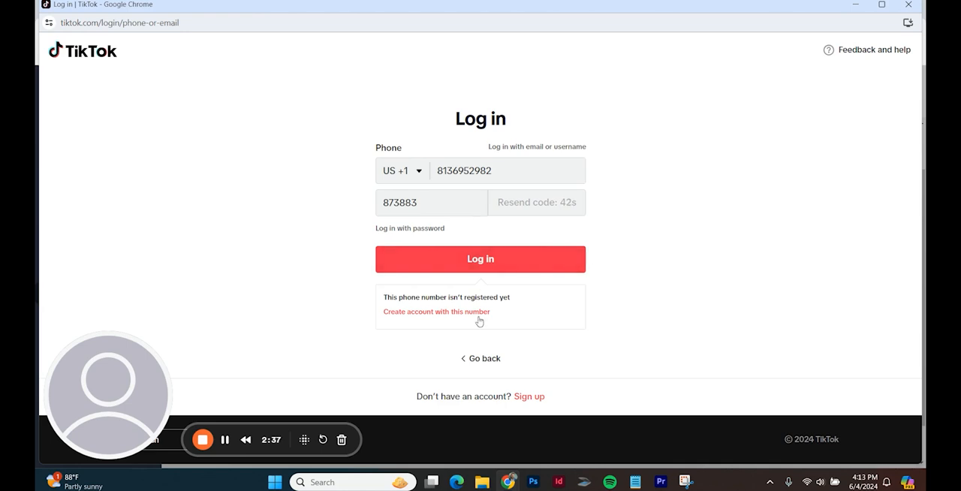
mouse_move(495, 369)
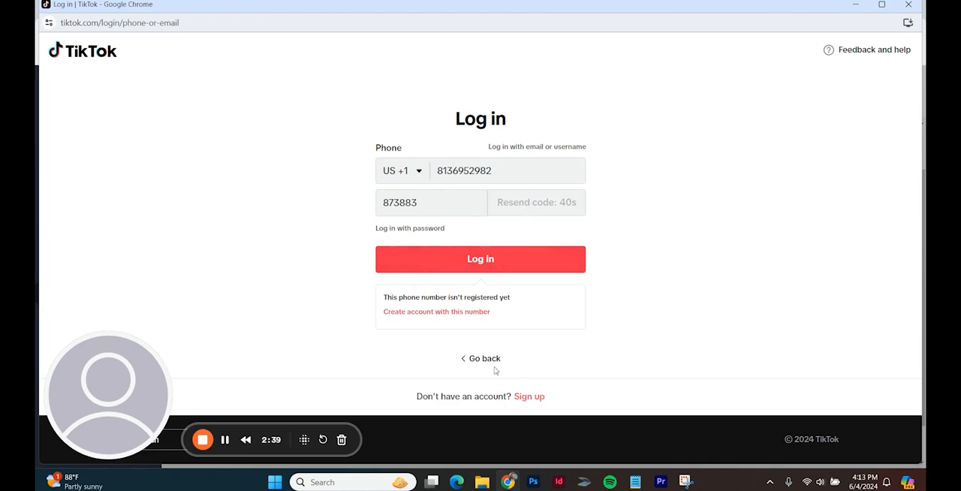
Sign in to TikTok another way and authorize LeadConnector's access permissions.
click(480, 358)
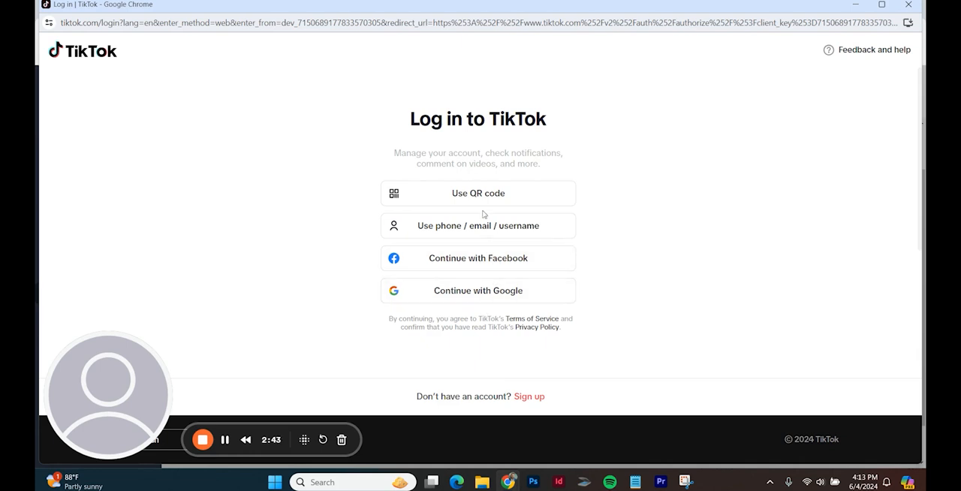
click(478, 193)
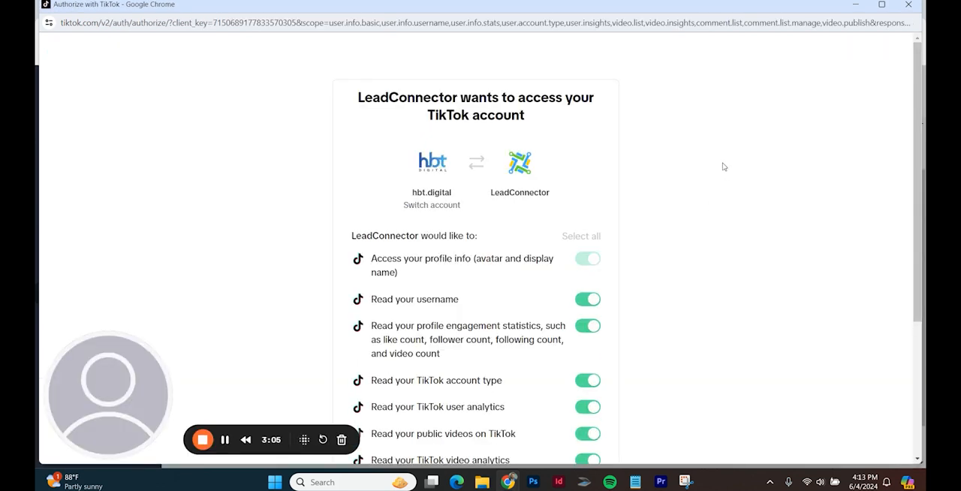
scroll(down, 3)
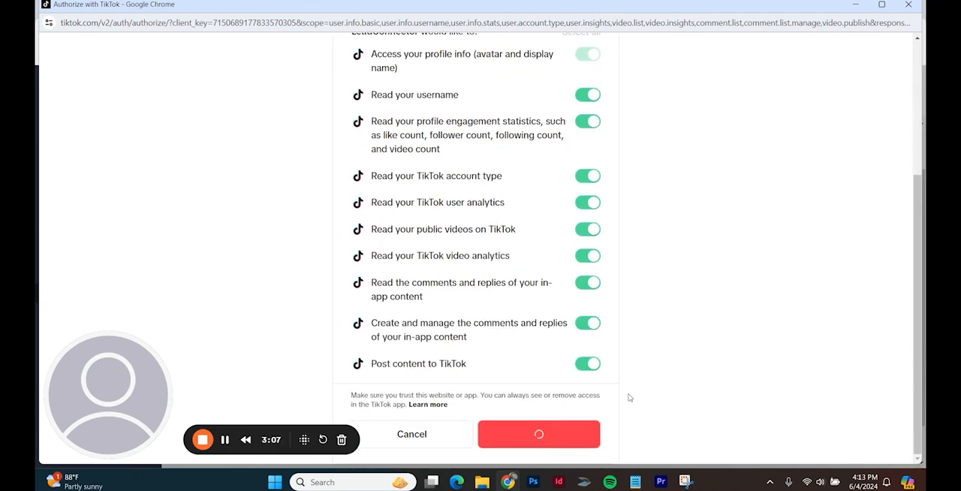
mouse_move(712, 345)
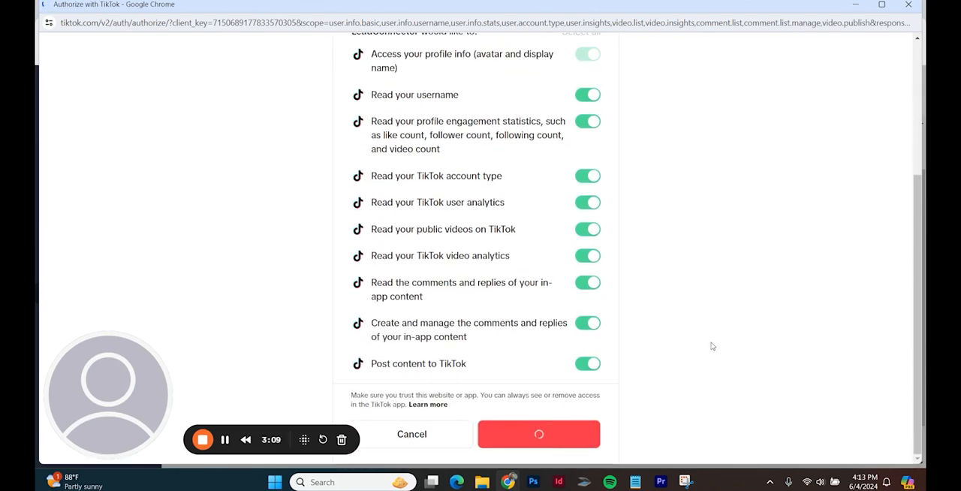
click(540, 434)
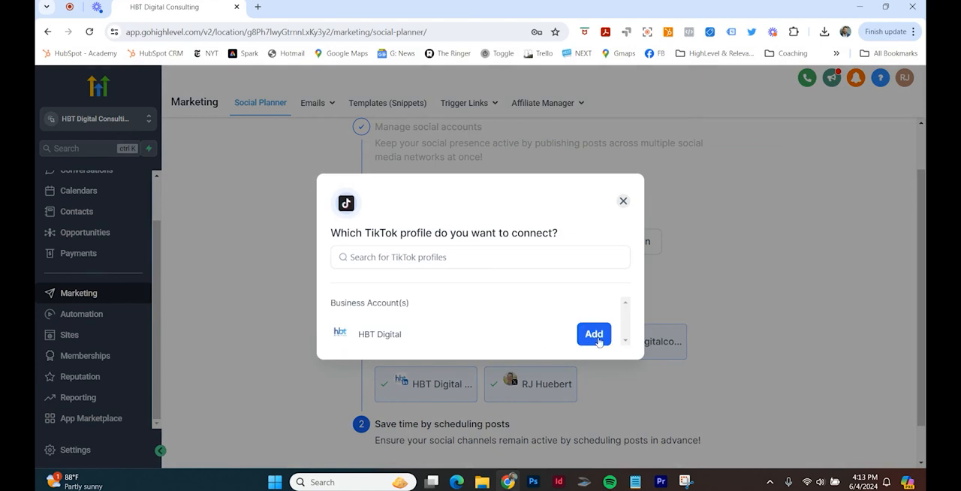
Add the HBT Digital TikTok business profile, then launch Create New Post from the planner.
click(593, 333)
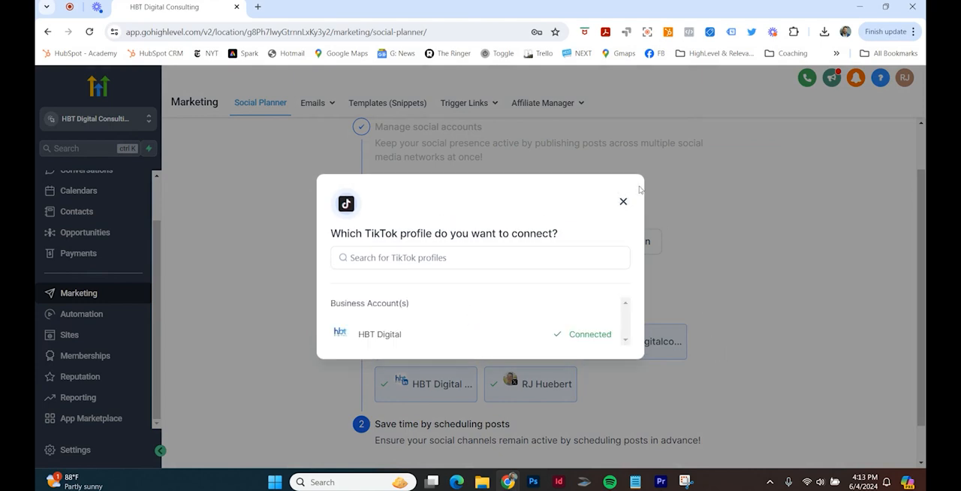
click(622, 201)
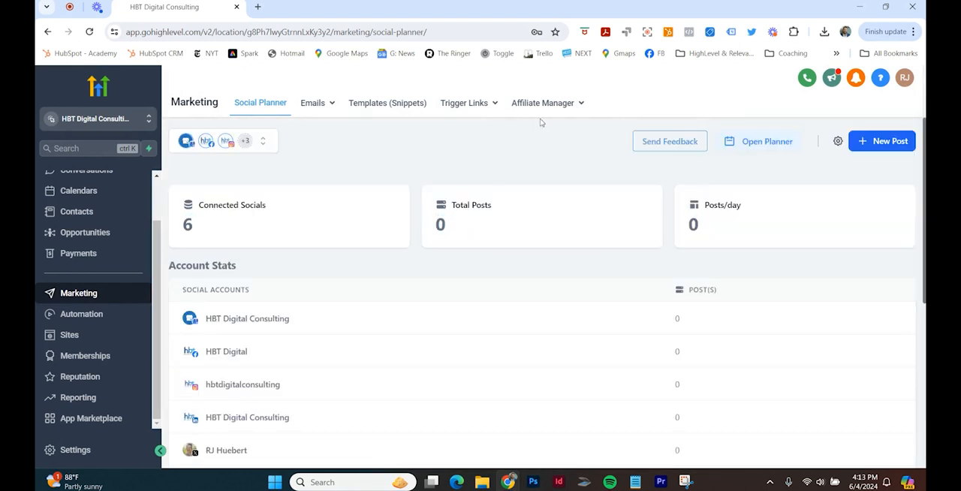
scroll(down, 3)
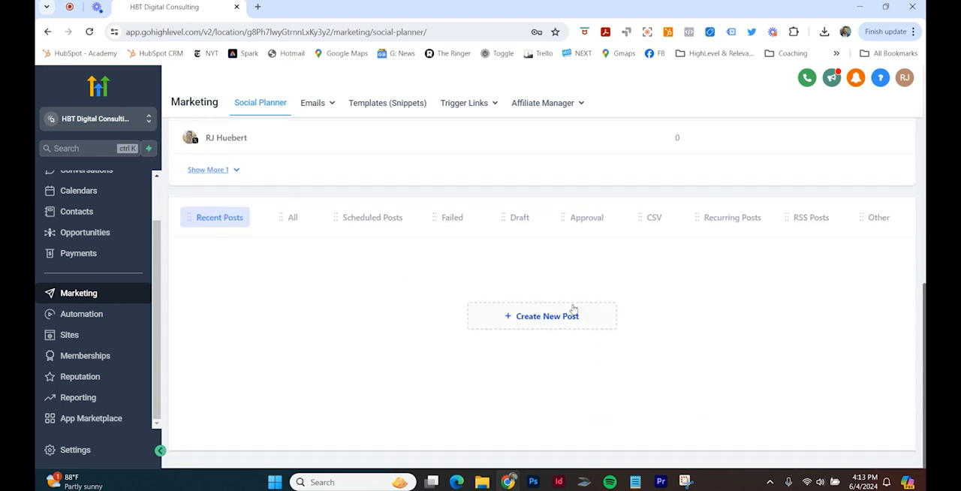
scroll(up, 3)
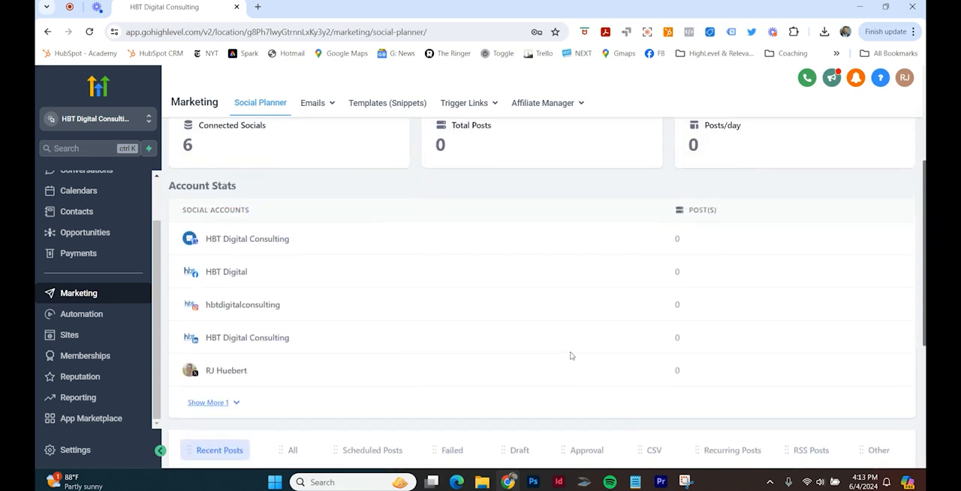
scroll(up, 3)
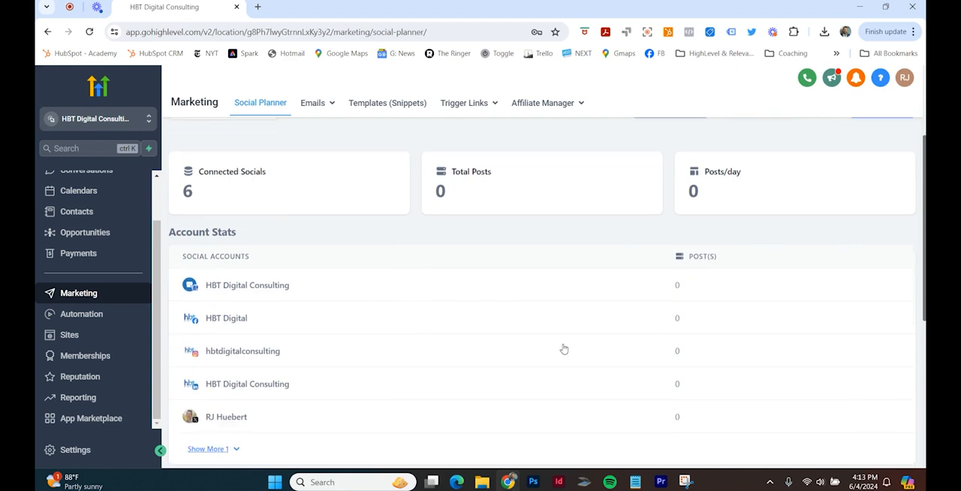
scroll(down, 3)
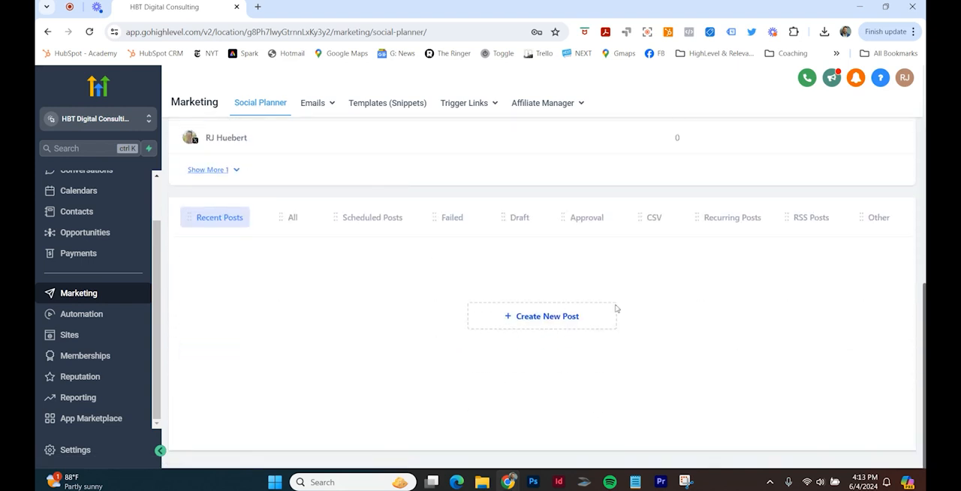
click(541, 316)
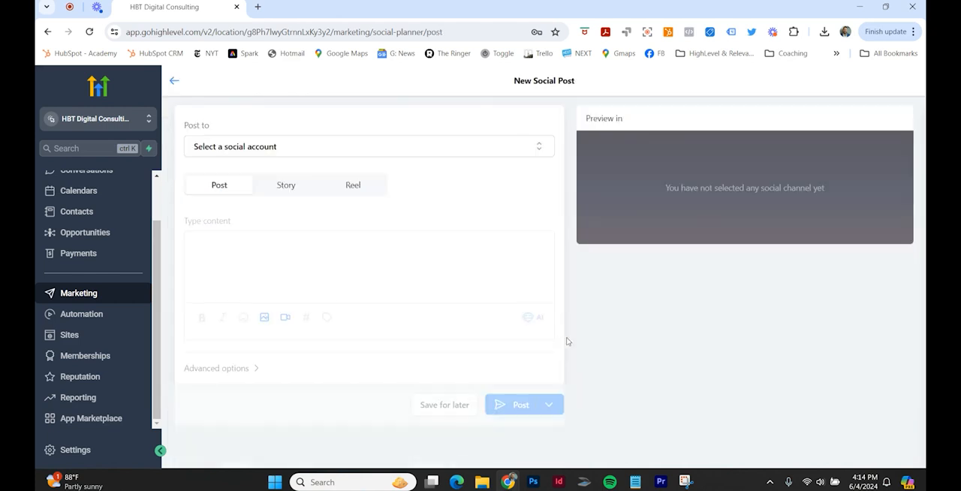
In Post to, uncheck HBT Digital TikTok and select the RJ Huebert X account.
click(368, 147)
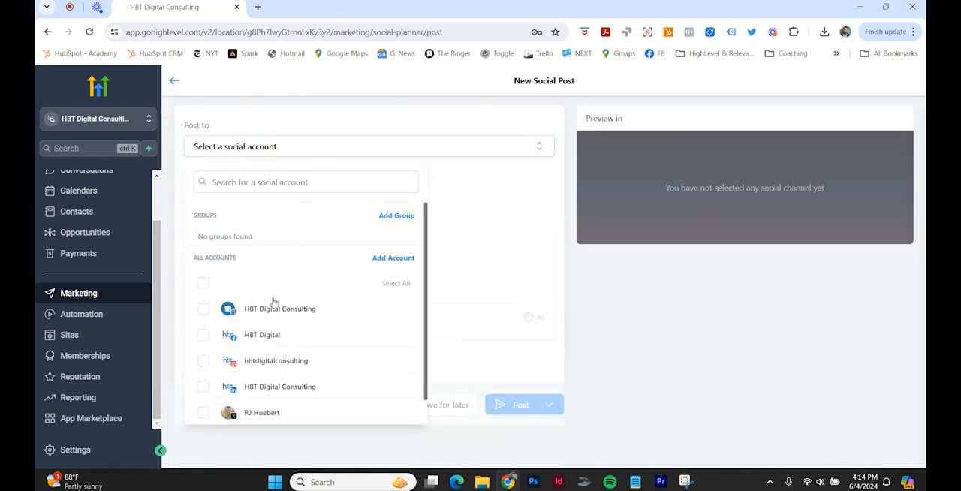
scroll(down, 3)
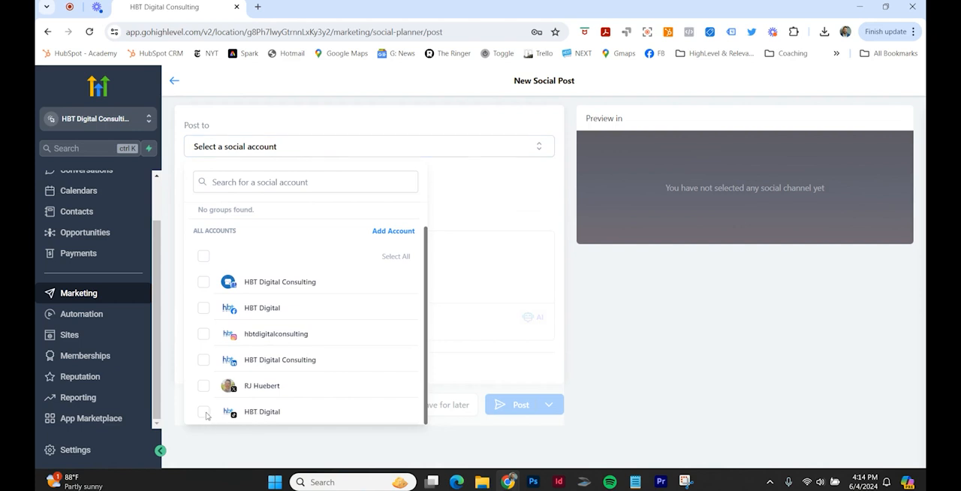
click(202, 414)
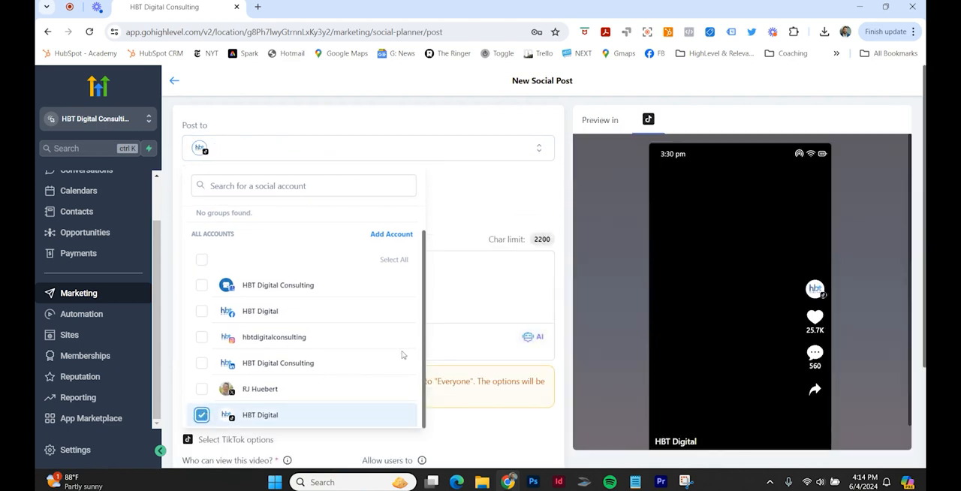
click(486, 192)
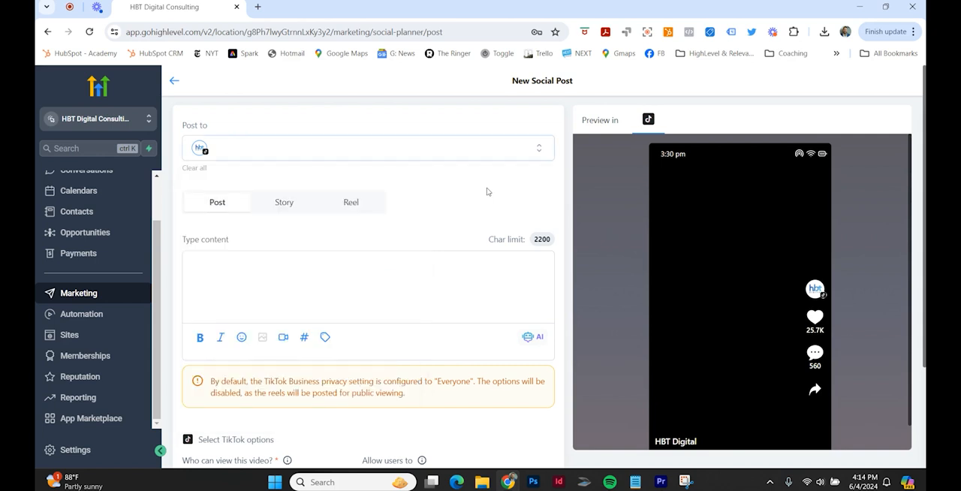
mouse_move(258, 246)
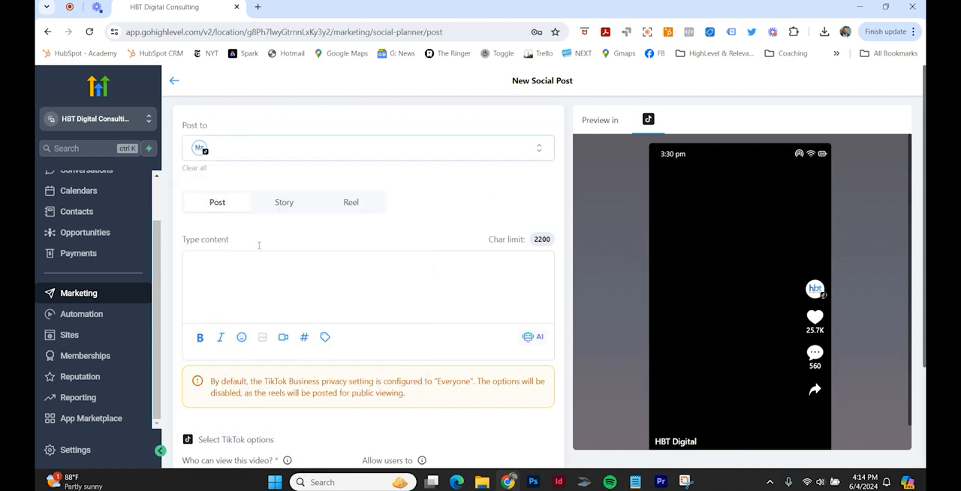
click(368, 147)
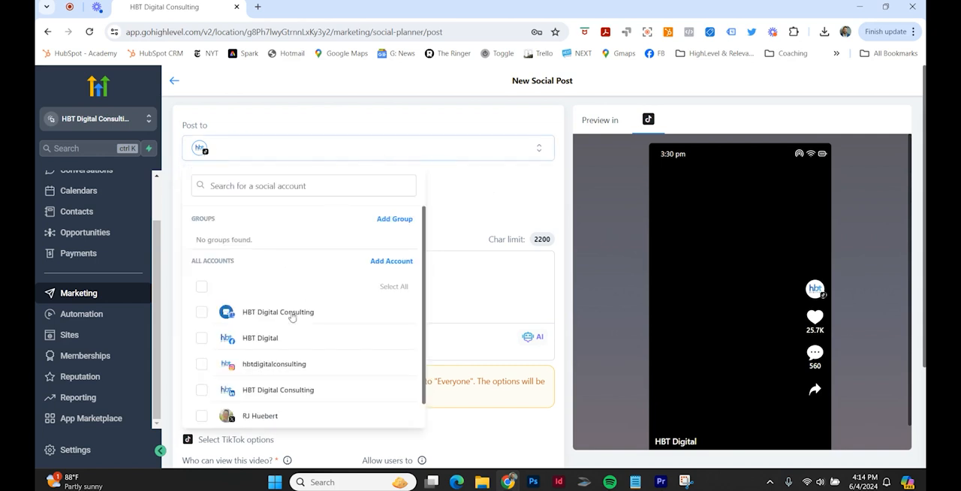
click(202, 389)
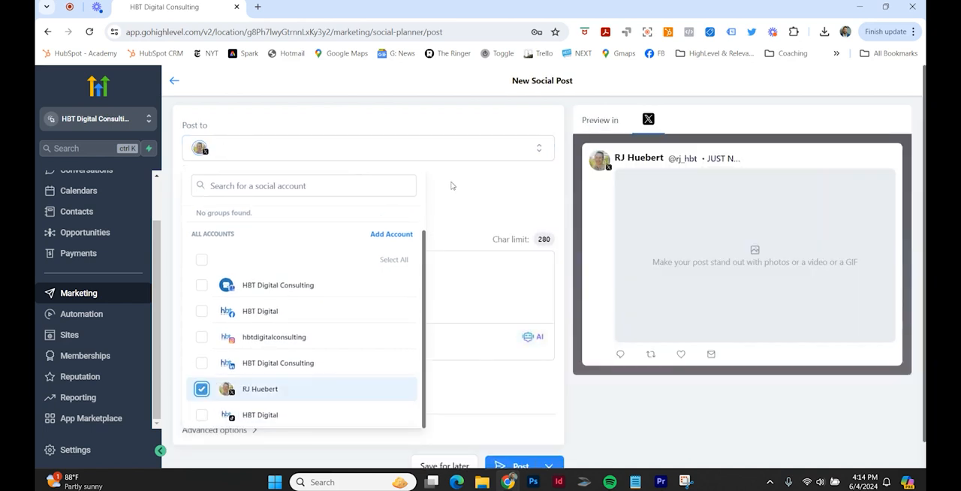
click(452, 185)
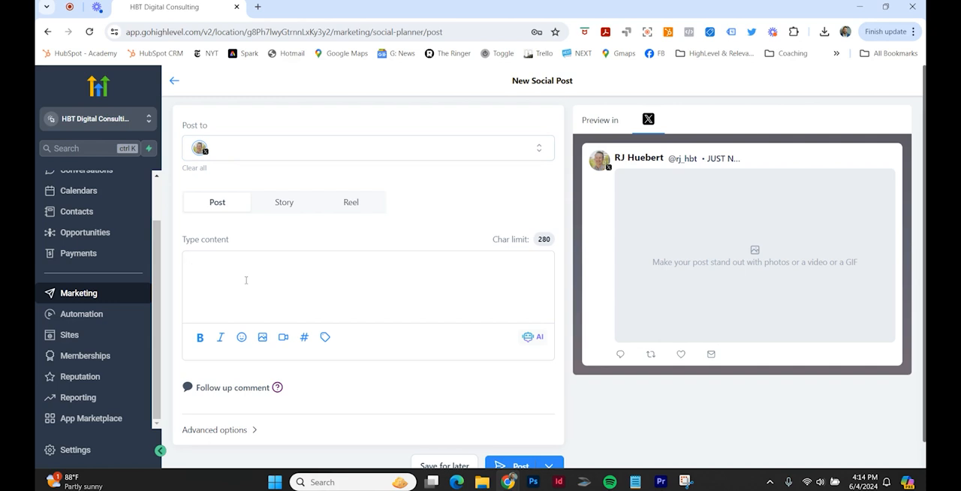
Write the post: 'Now we're rocking with High Level - let's go!! Interested in learning more or trying it out? Here's my link:'.
text(Now w)
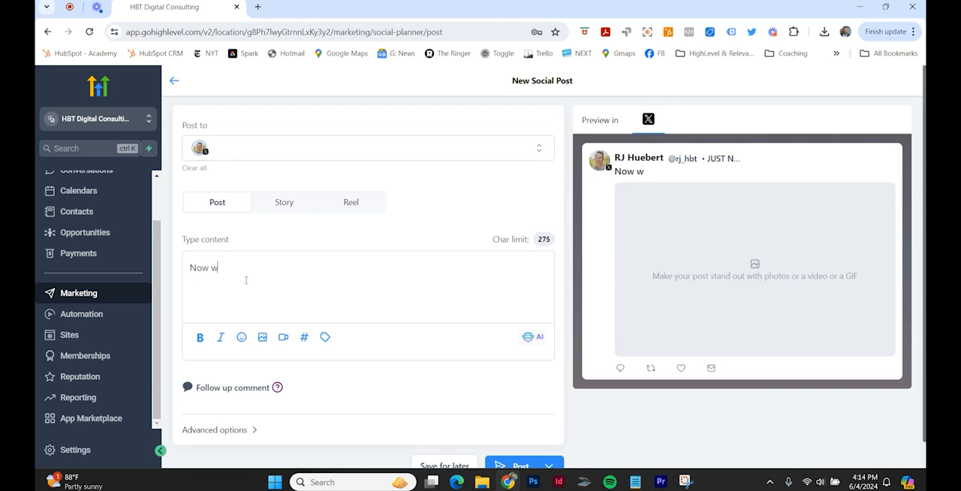
text(e're rocking with)
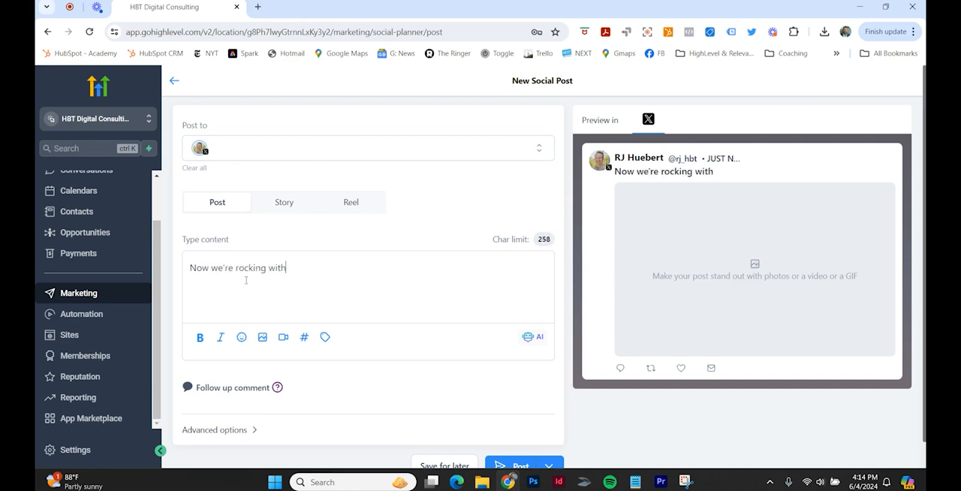
text(High Level)
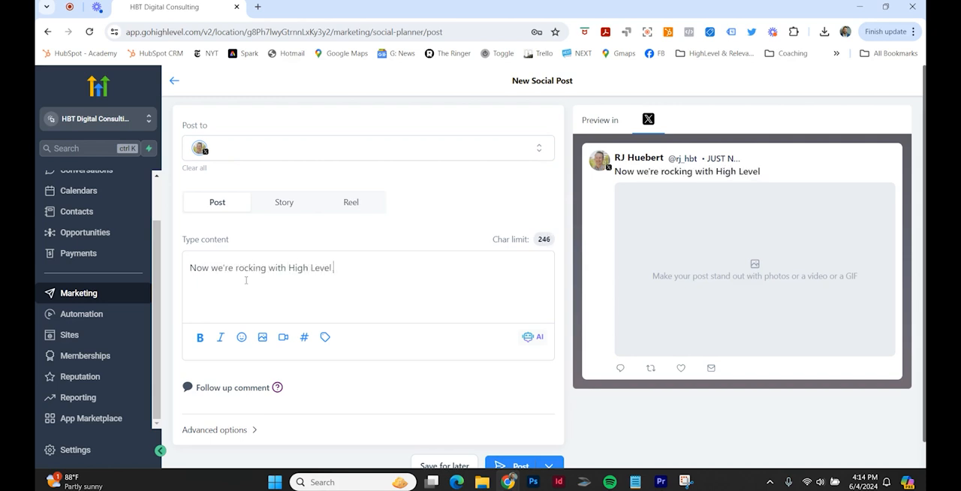
text(- let's go!)
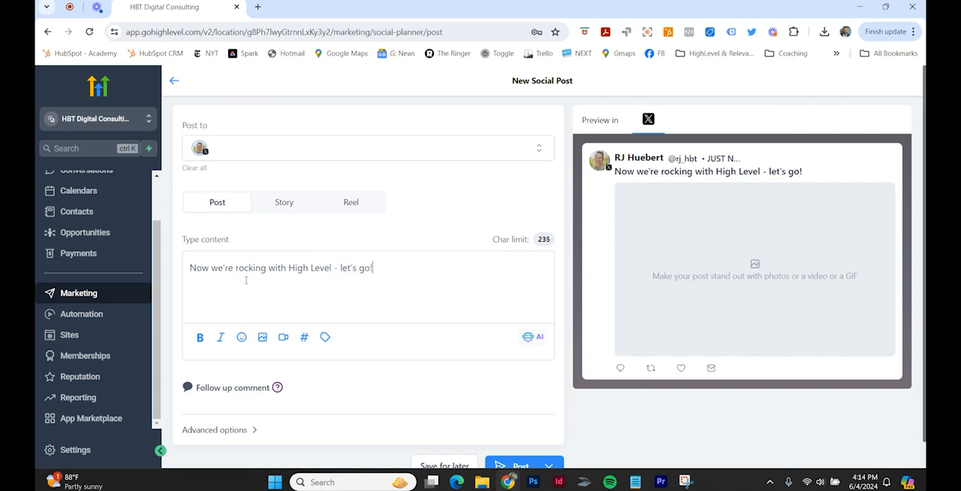
text(!)
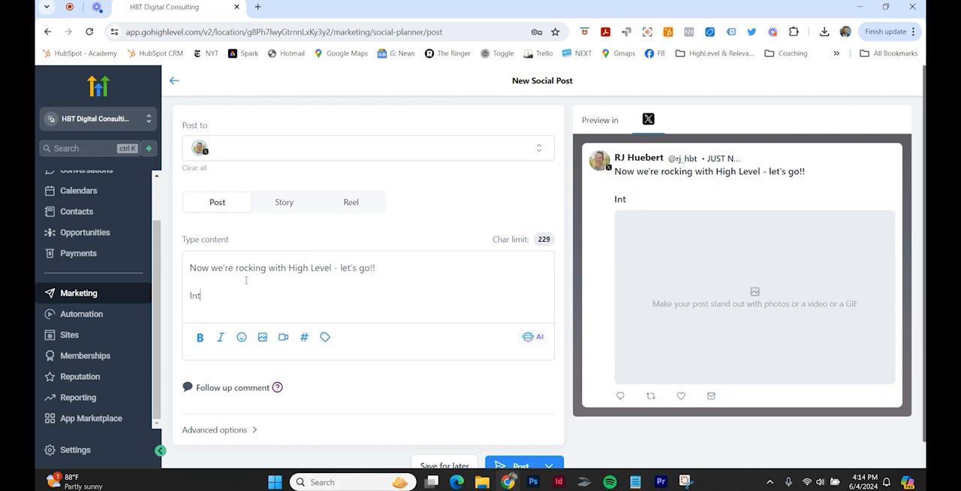
text(erested in learn)
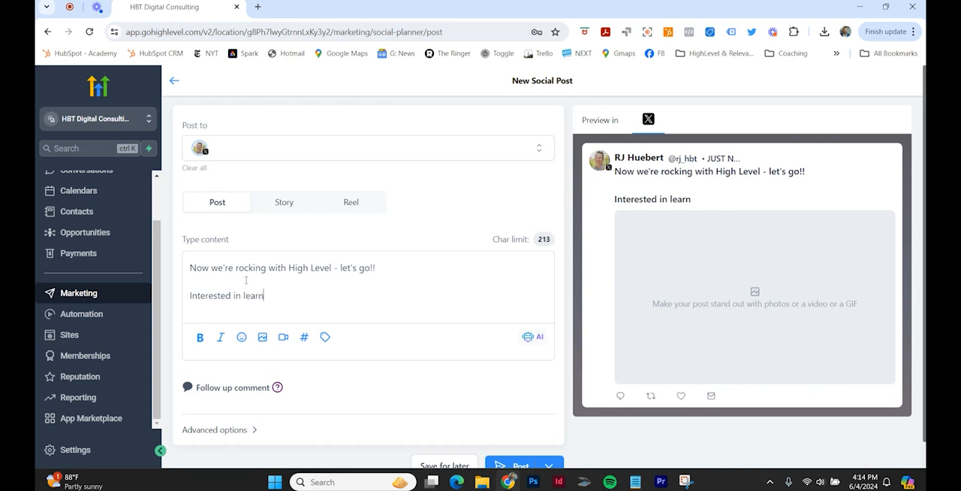
text(ing more or tryi)
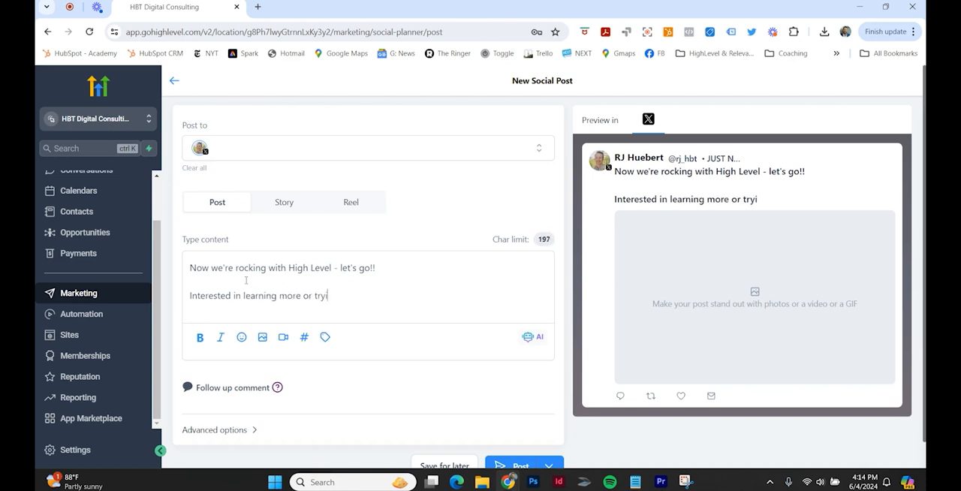
text(ng it out? Her)
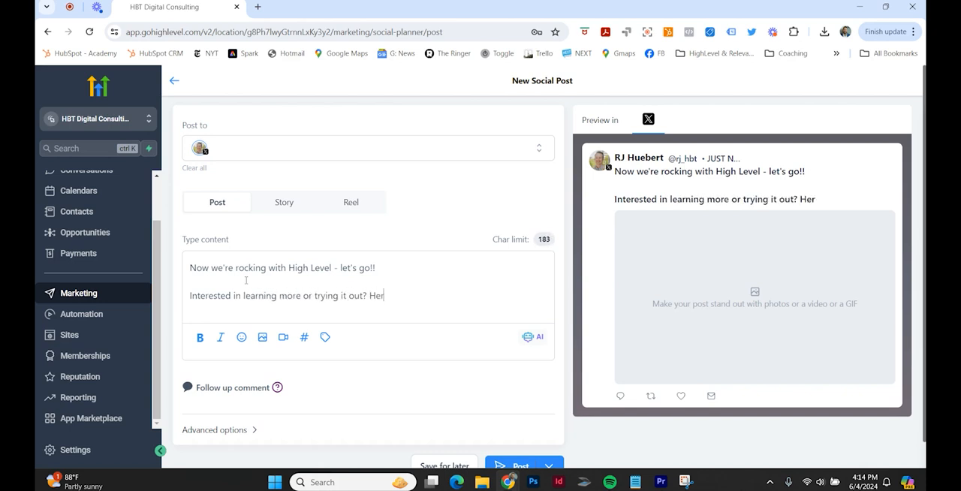
text(e's my link:)
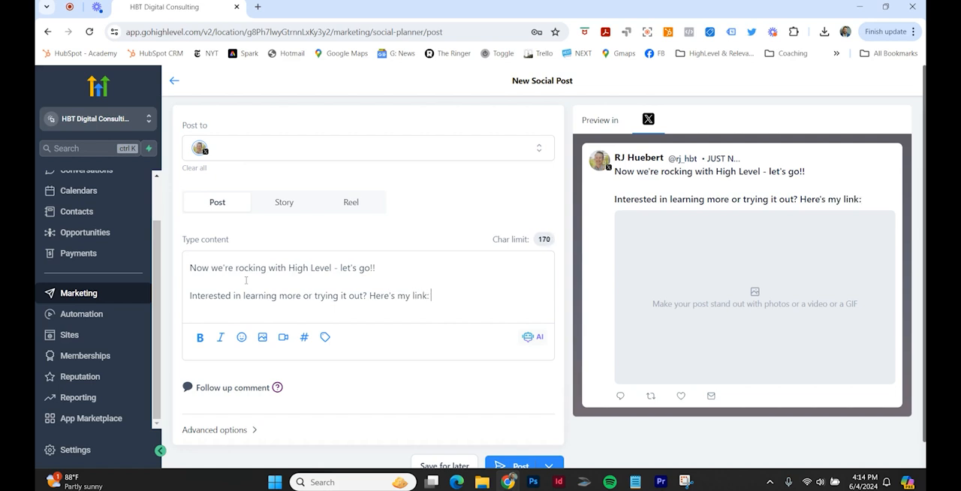
mouse_move(635, 480)
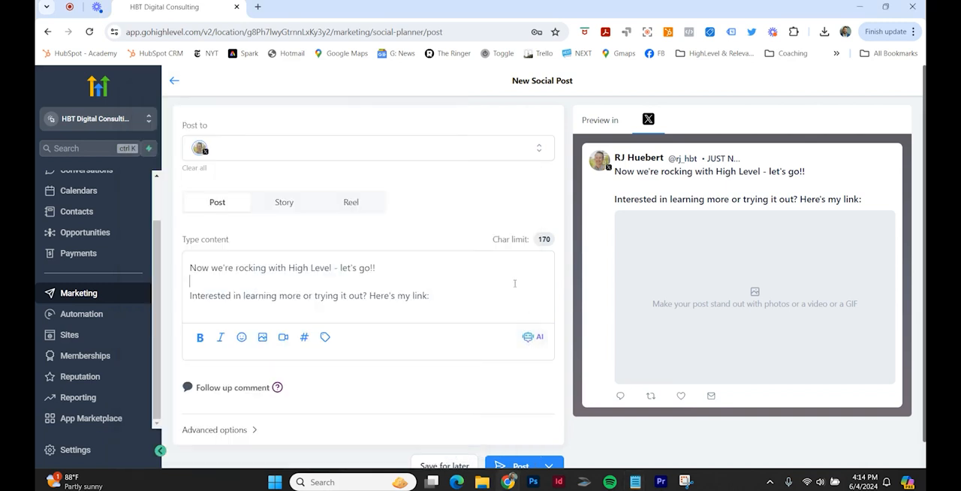
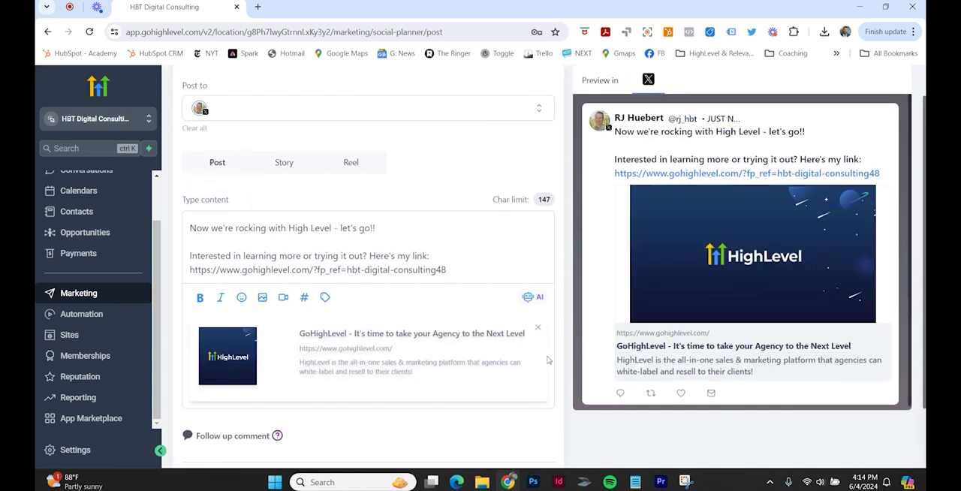
scroll(down, 3)
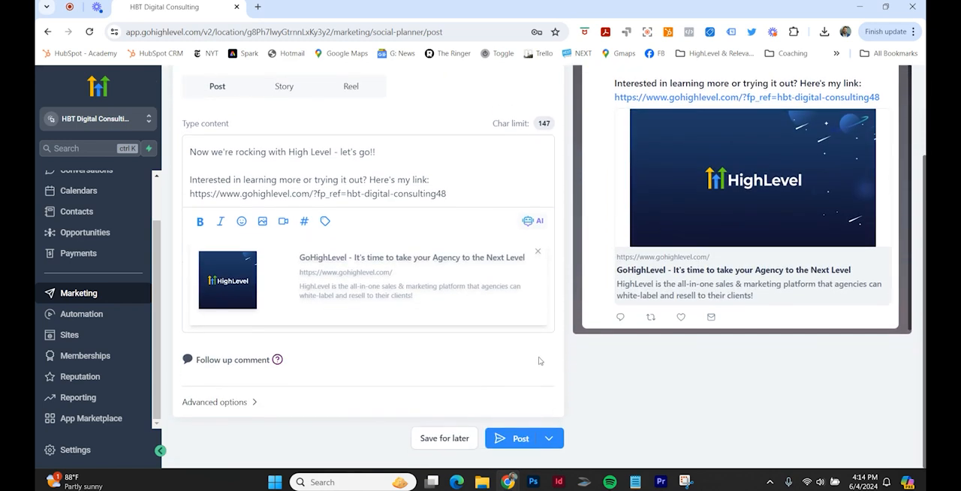
click(312, 150)
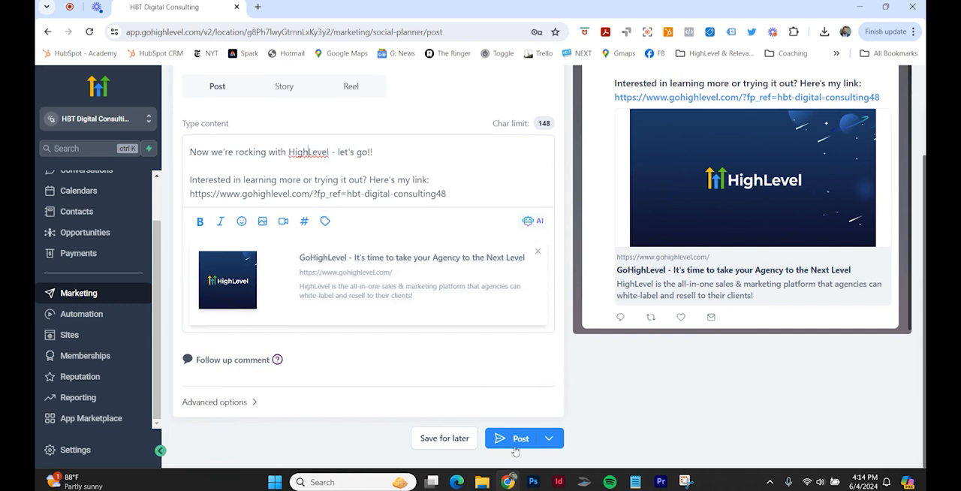
Choose Schedule Post and confirm June 4, 2024 at 04:25 PM for the X post.
click(549, 438)
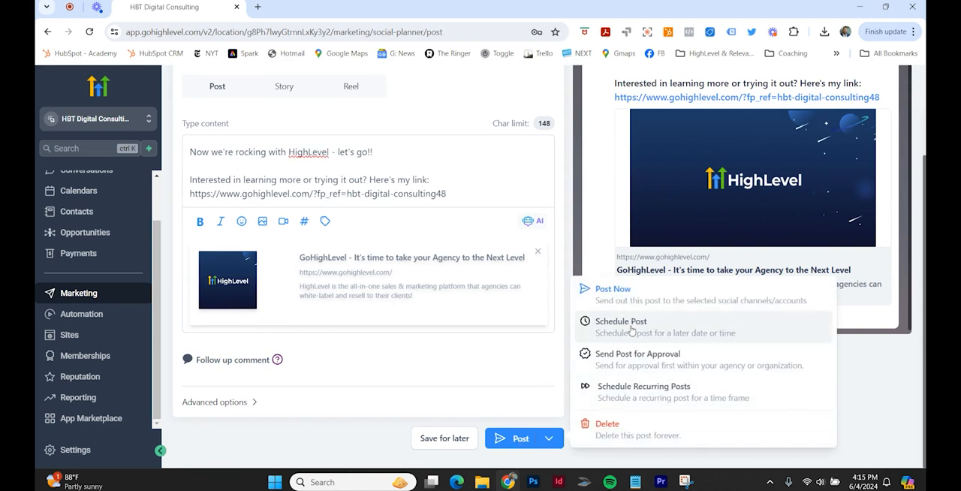
click(622, 322)
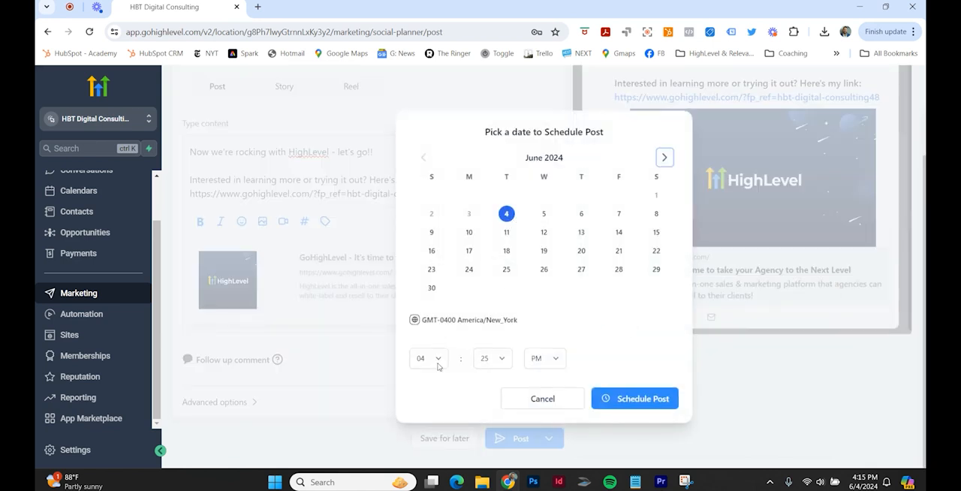
click(634, 398)
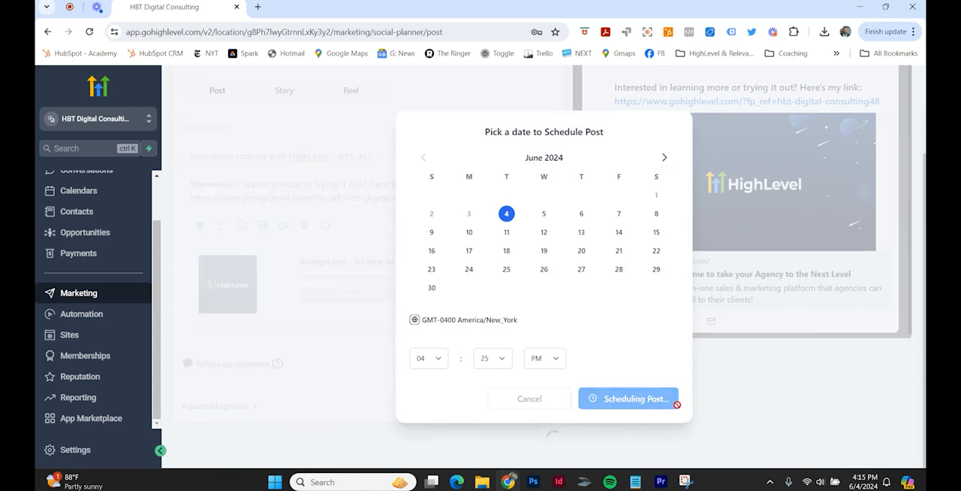
click(635, 400)
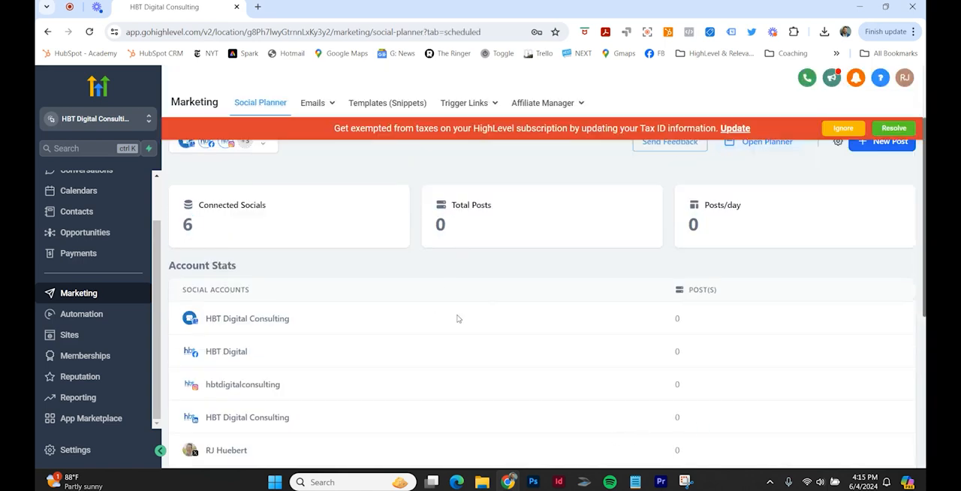
Switch the Social Planner posts list to All, revealing the X post scheduled for June 04 2024 at 04:25 PM.
scroll(down, 3)
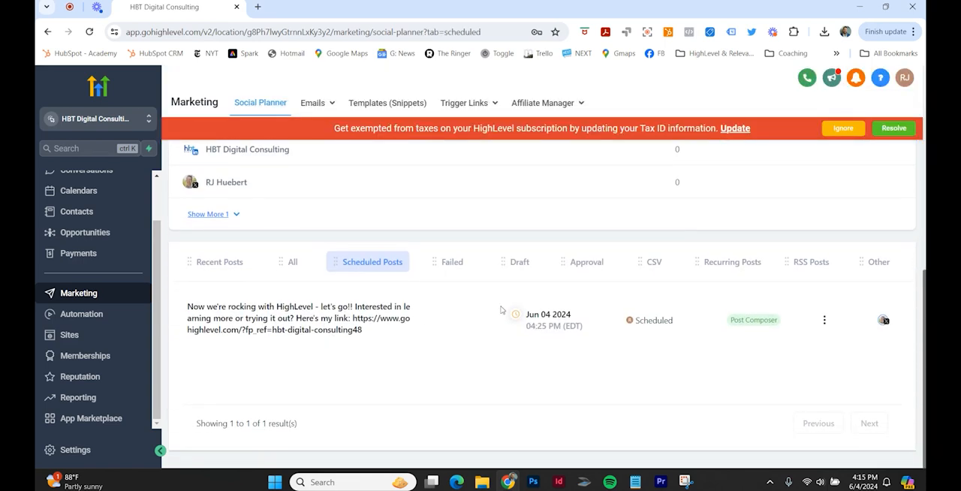
scroll(up, 3)
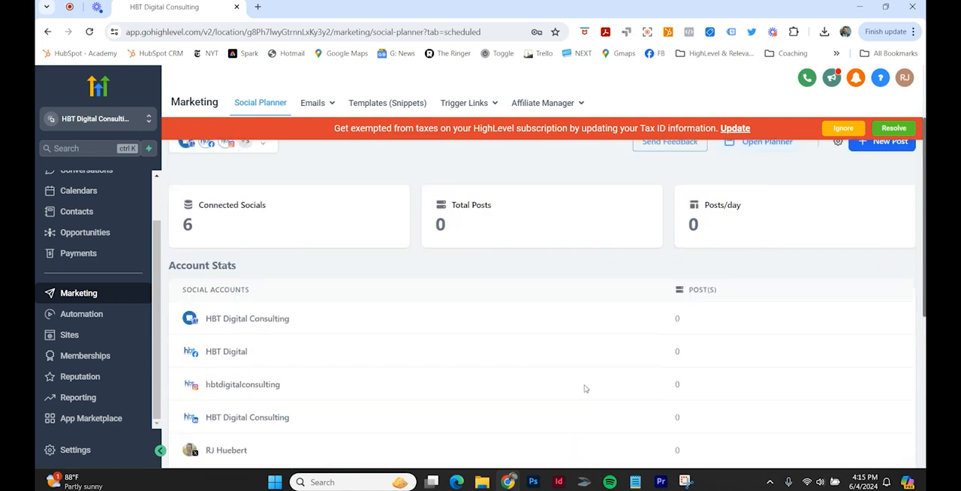
click(843, 128)
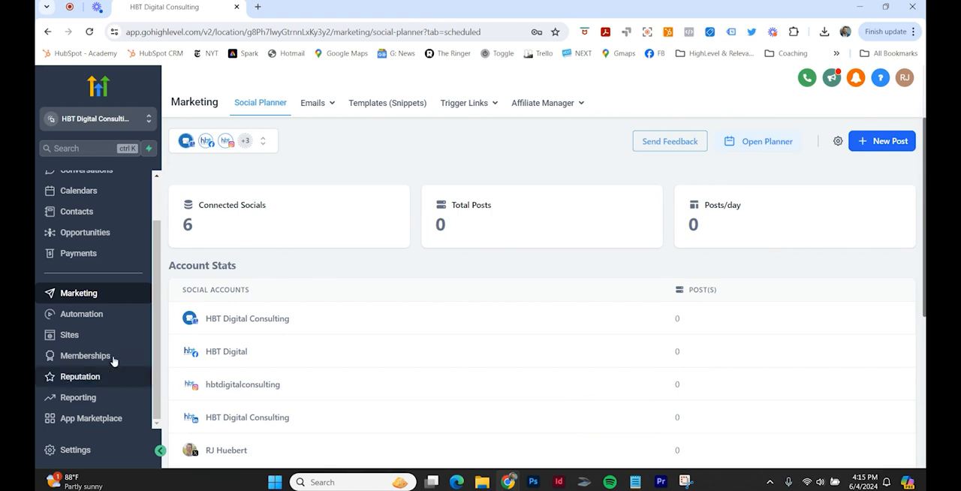
mouse_move(330, 256)
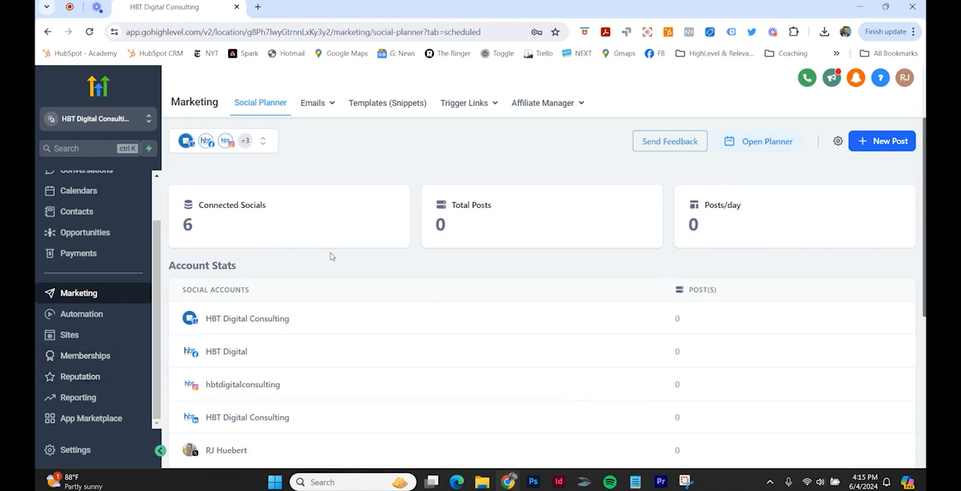
scroll(down, 3)
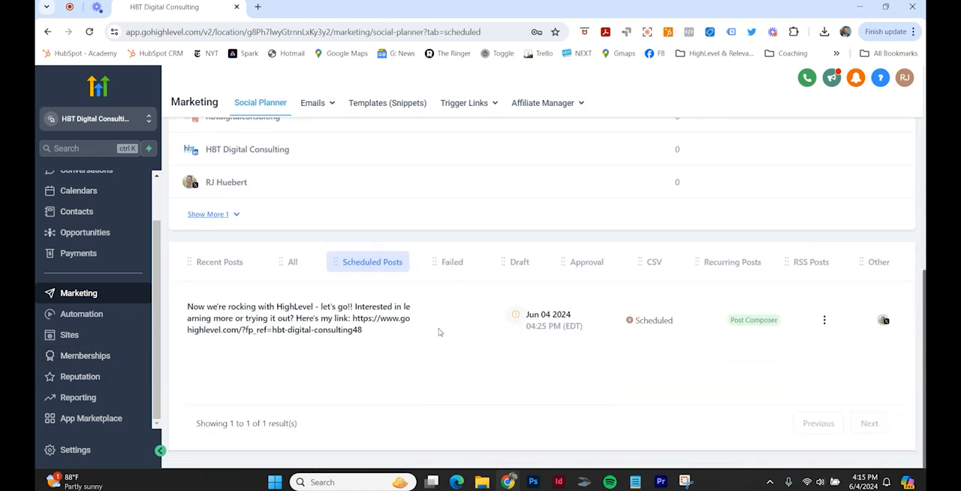
click(291, 262)
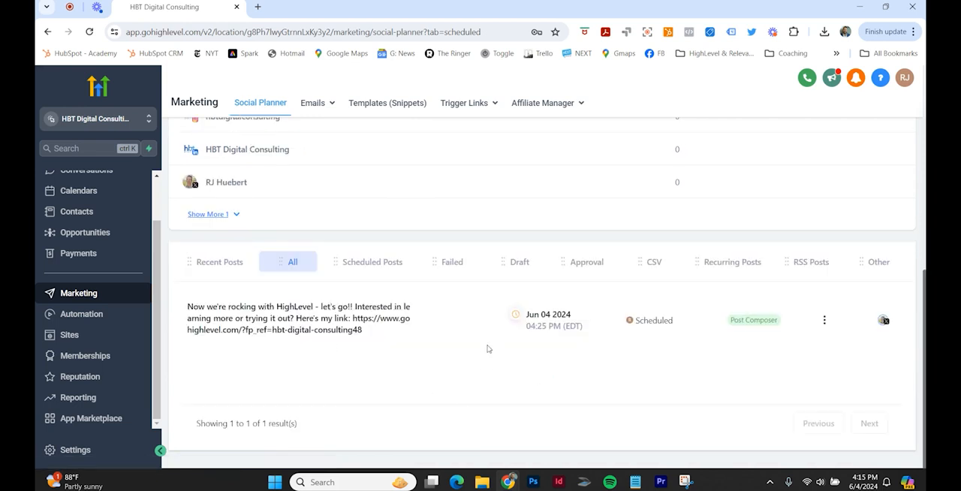